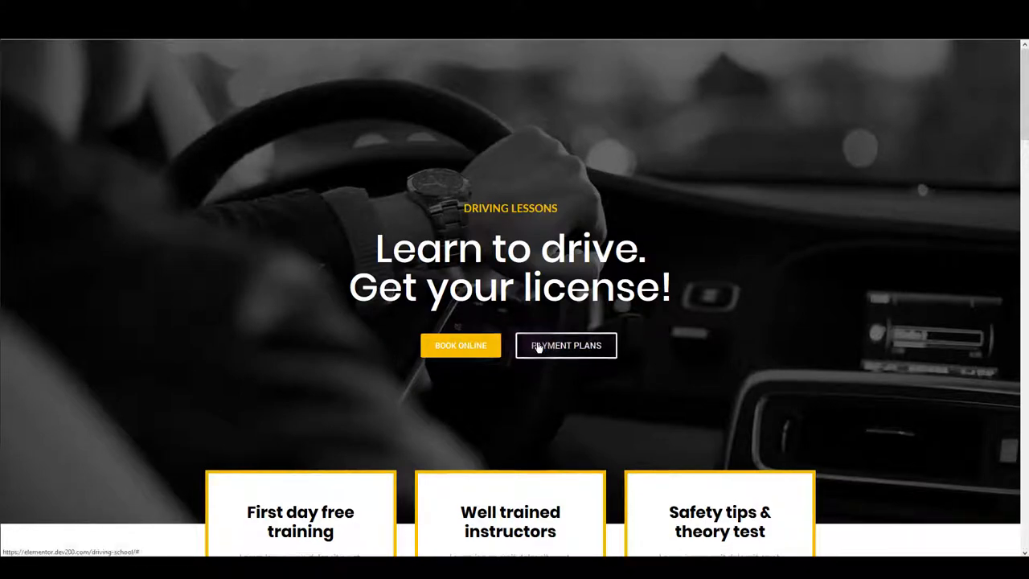
# Edit the Free Driving School Elementor Template page with Elementor from the Pages list.
pyautogui.scroll(-3)
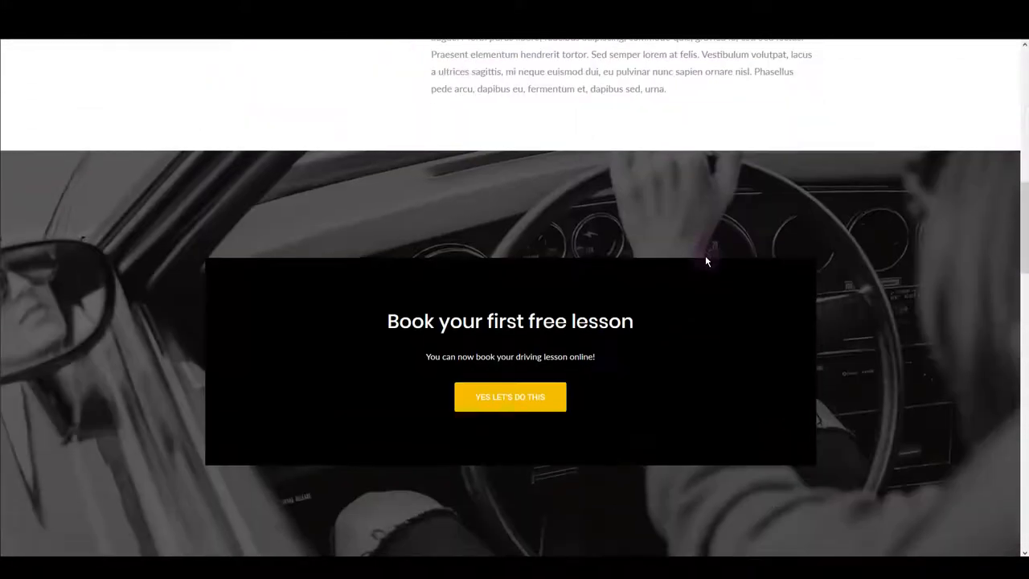
pyautogui.scroll(-3)
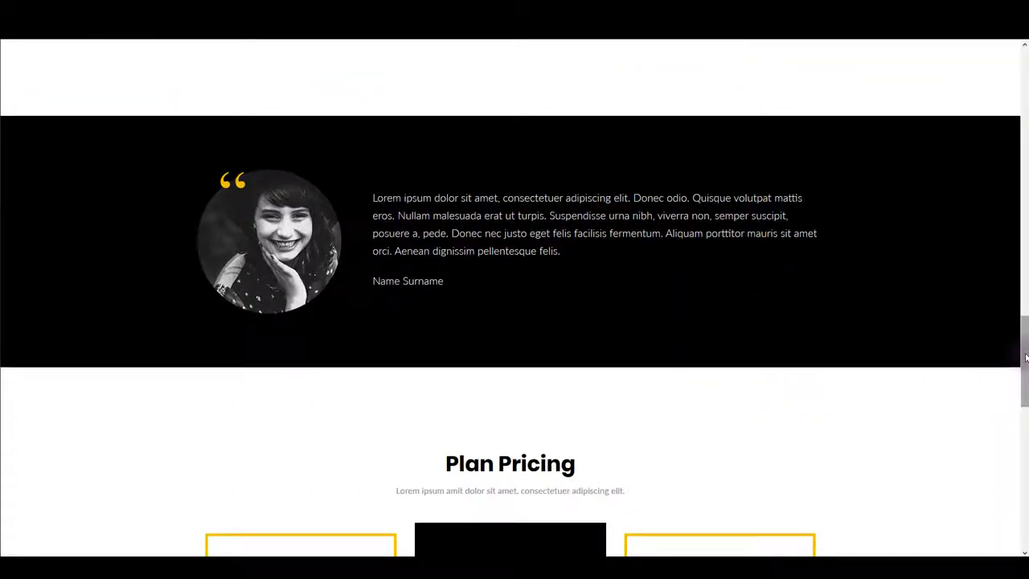
pyautogui.scroll(3)
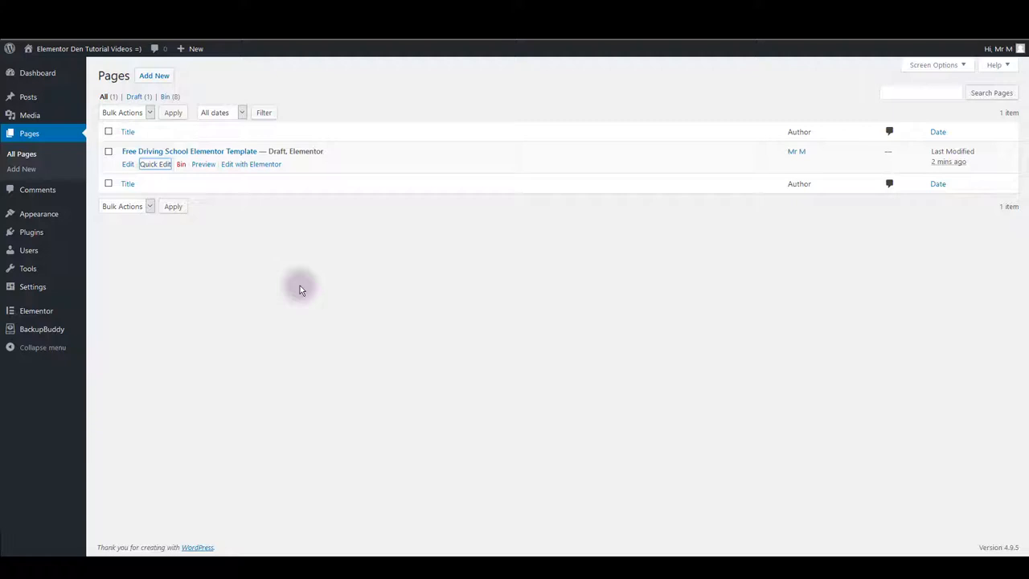
pyautogui.moveTo(180, 151)
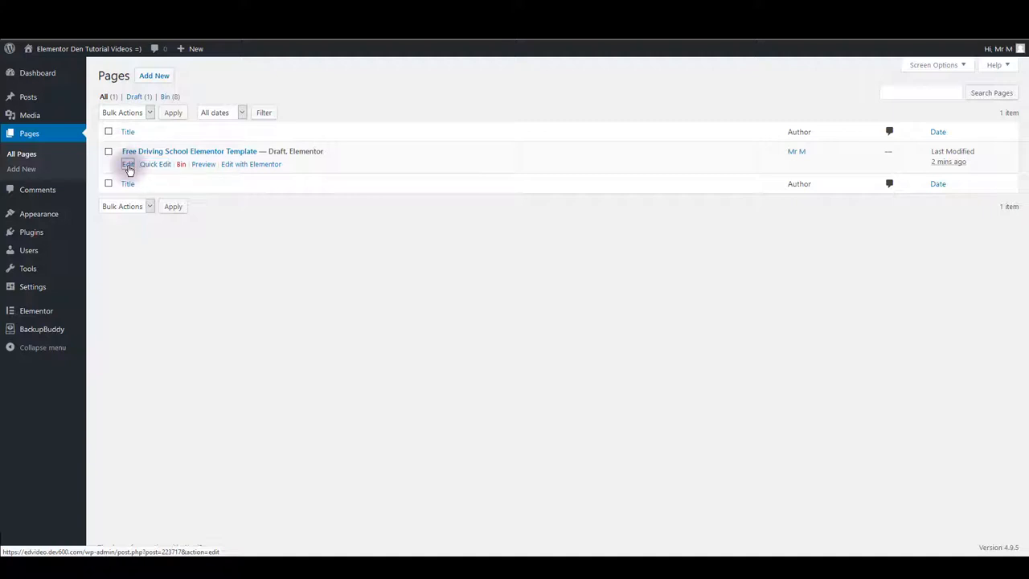
pyautogui.click(129, 164)
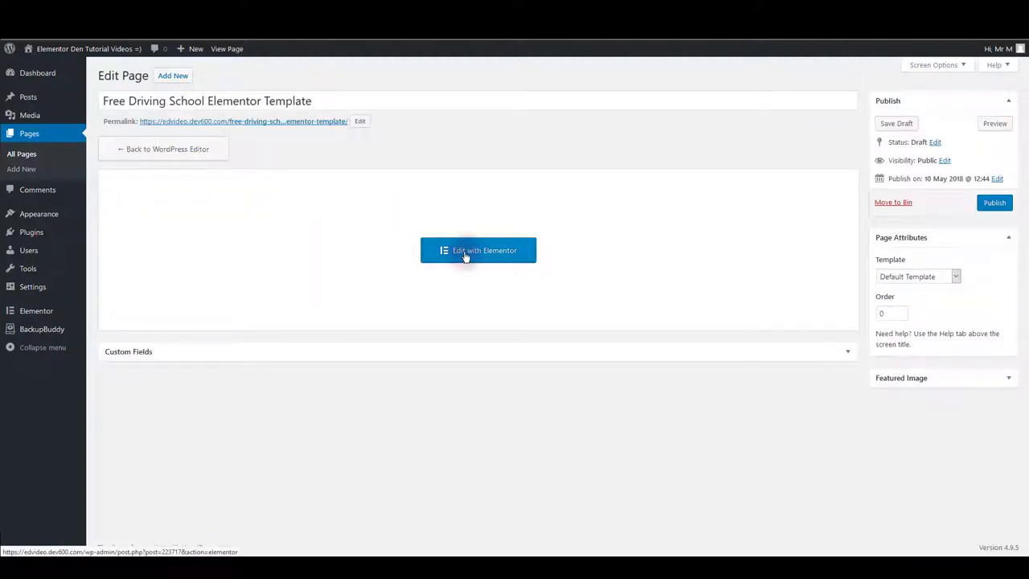
pyautogui.click(479, 251)
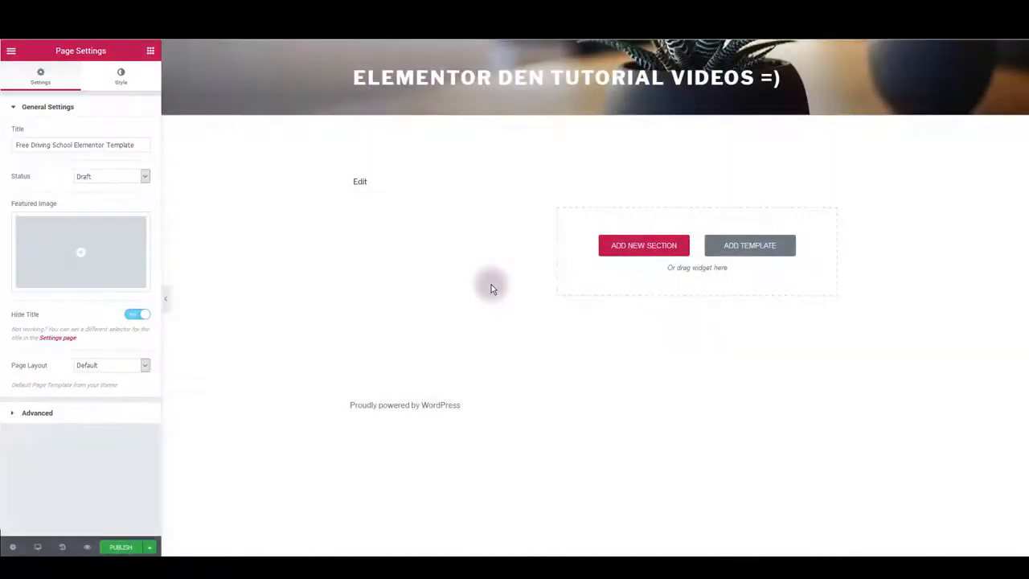
pyautogui.moveTo(190, 436)
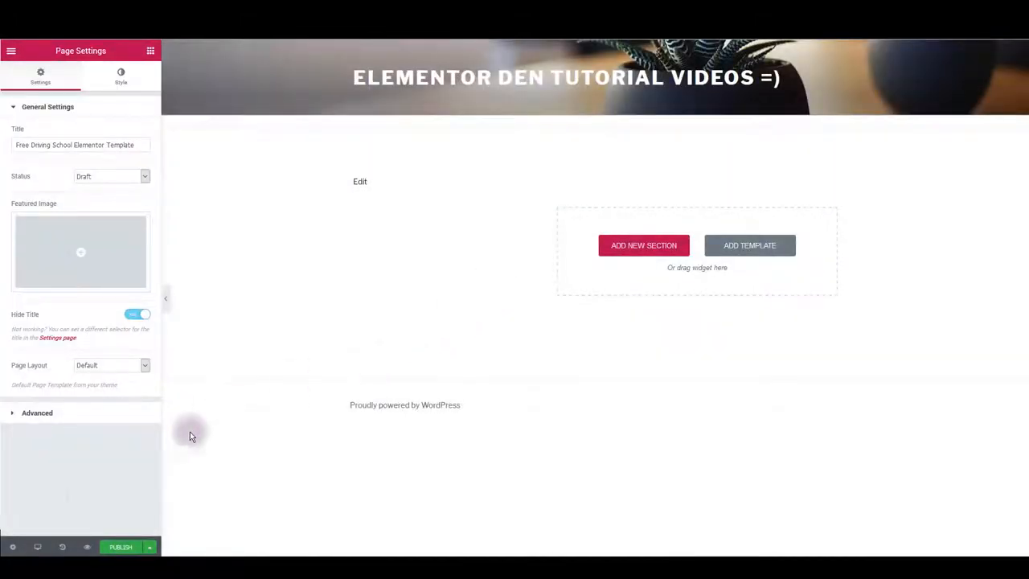
pyautogui.moveTo(67, 398)
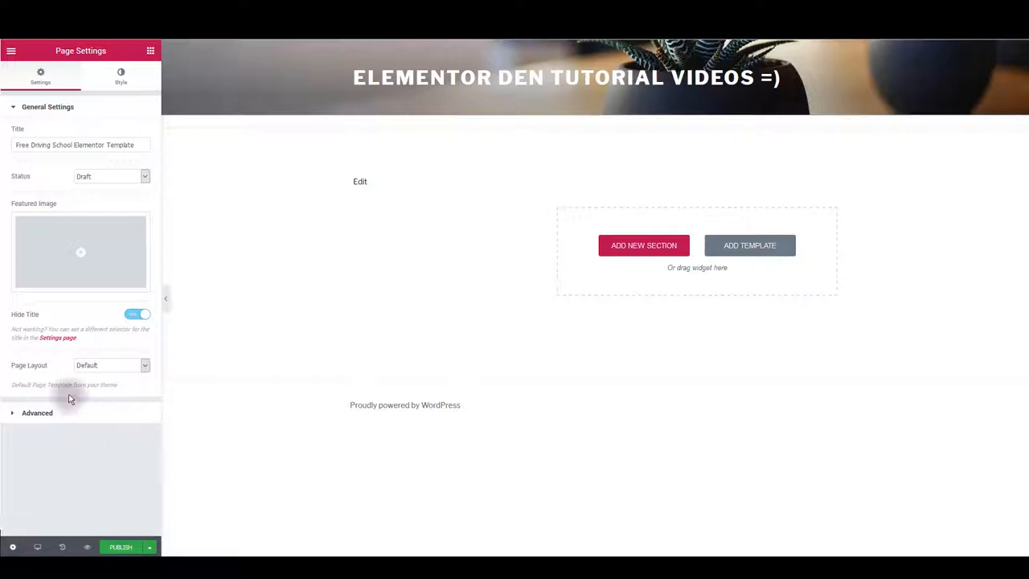
pyautogui.moveTo(465, 264)
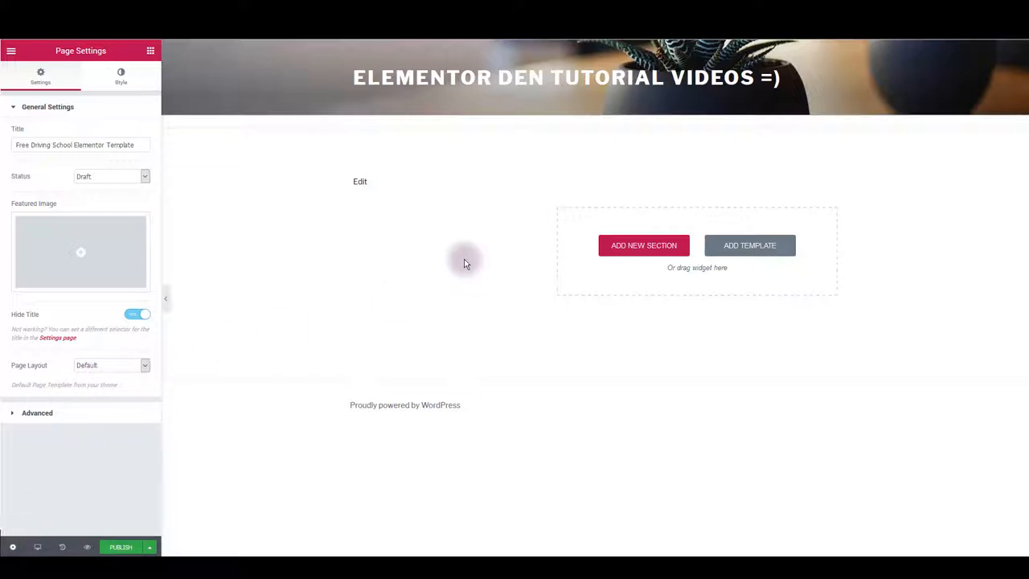
pyautogui.moveTo(811, 71)
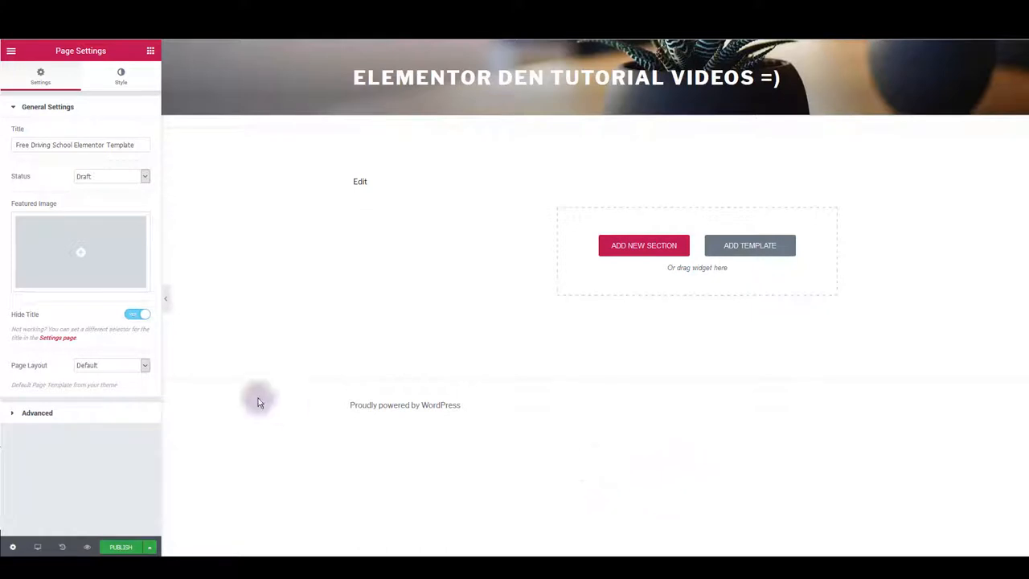
# Set the Page Layout to Elementor Canvas, removing the theme header and footer.
pyautogui.click(111, 365)
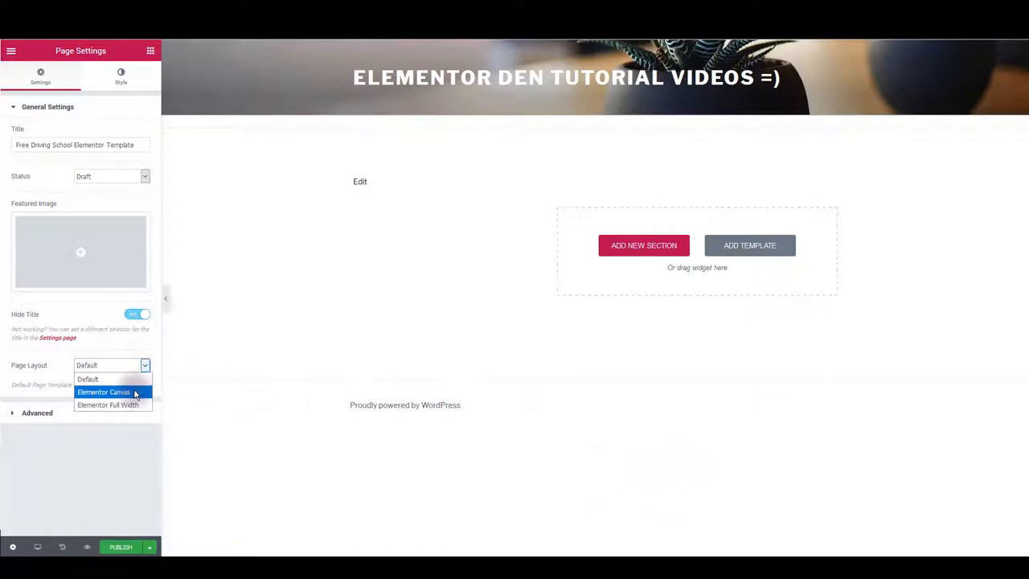
pyautogui.click(103, 392)
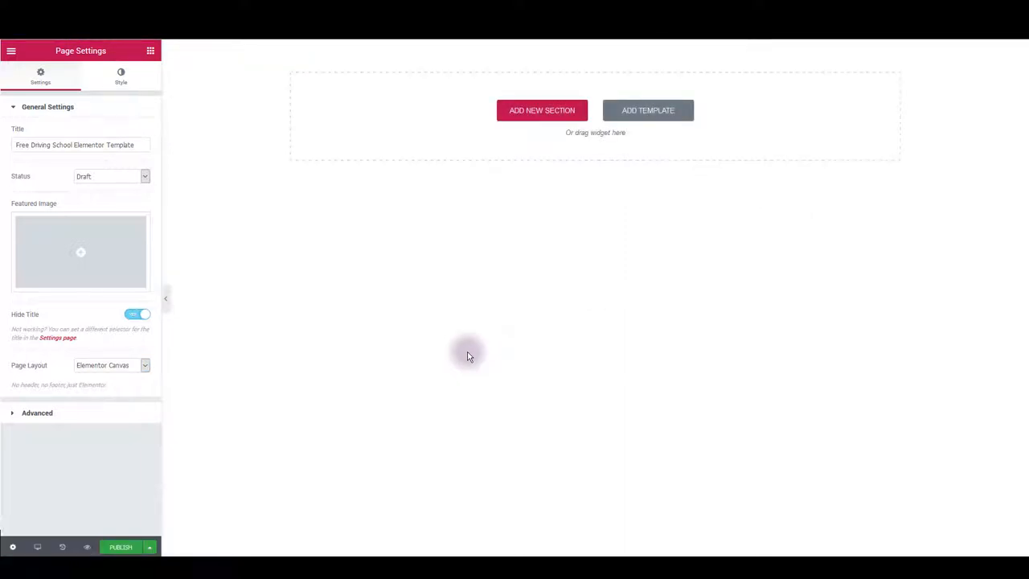
pyautogui.moveTo(528, 265)
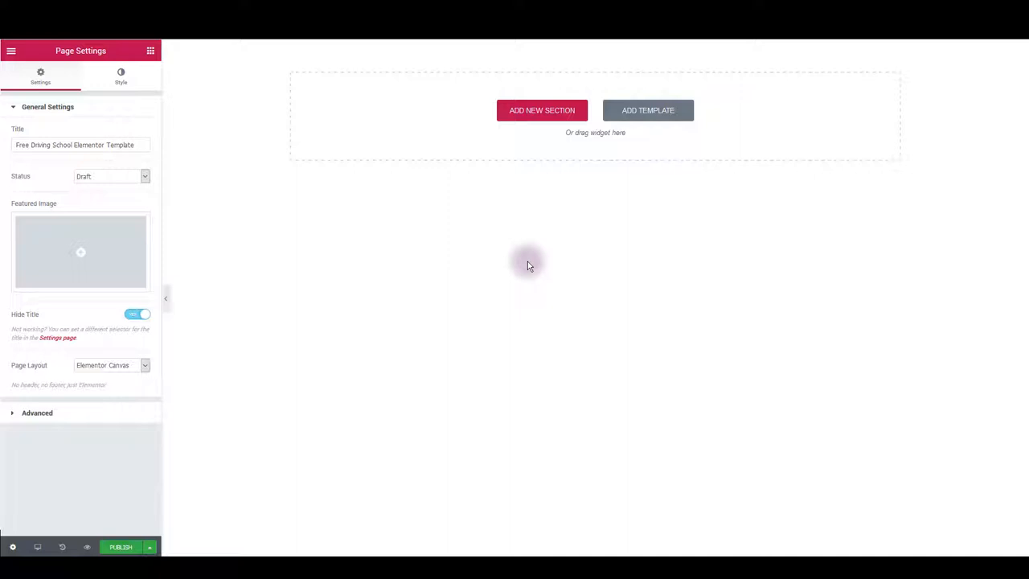
pyautogui.moveTo(650, 109)
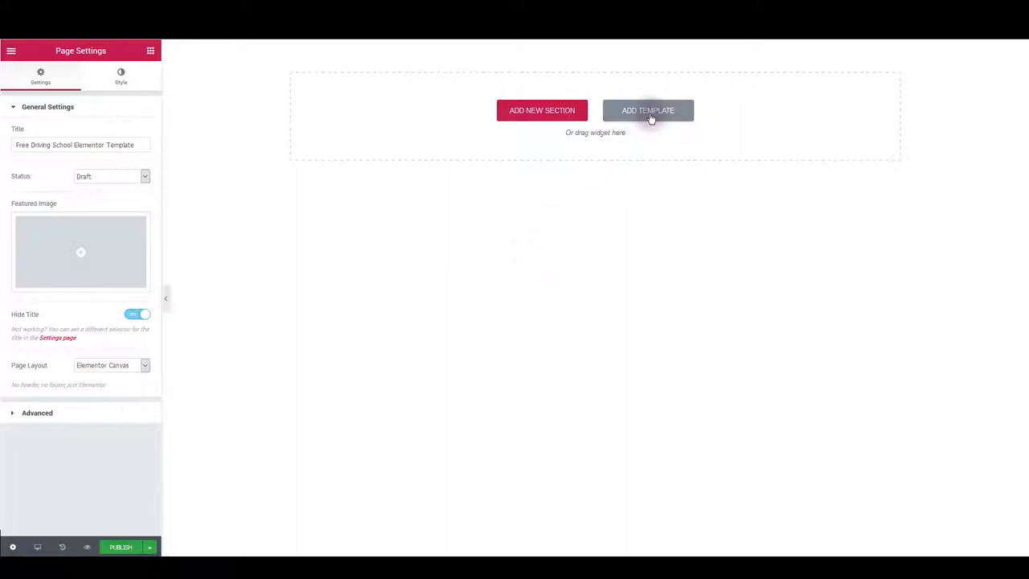
# Browse the template library's Blocks and show the empty My Templates list.
pyautogui.click(648, 109)
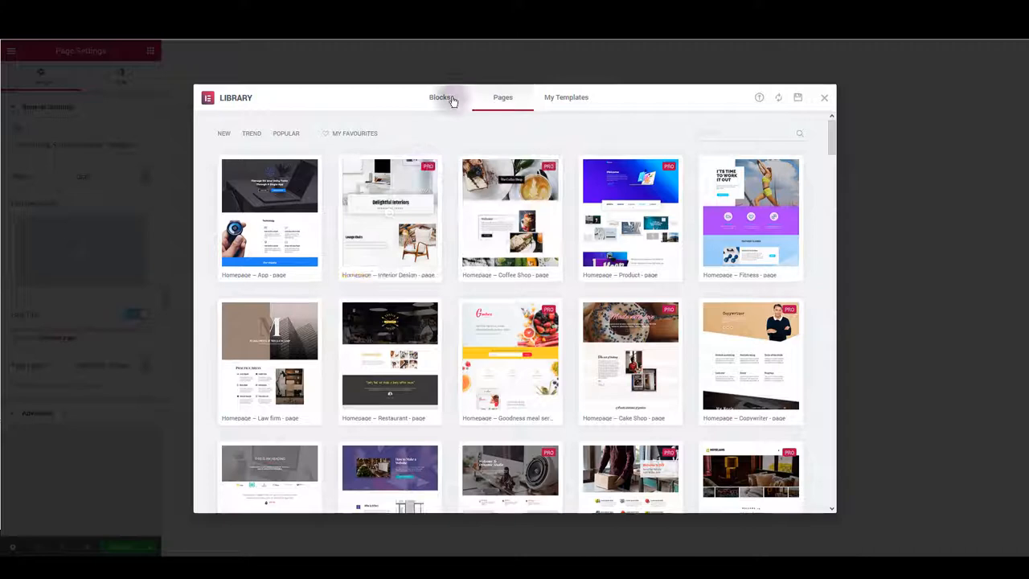
pyautogui.click(441, 98)
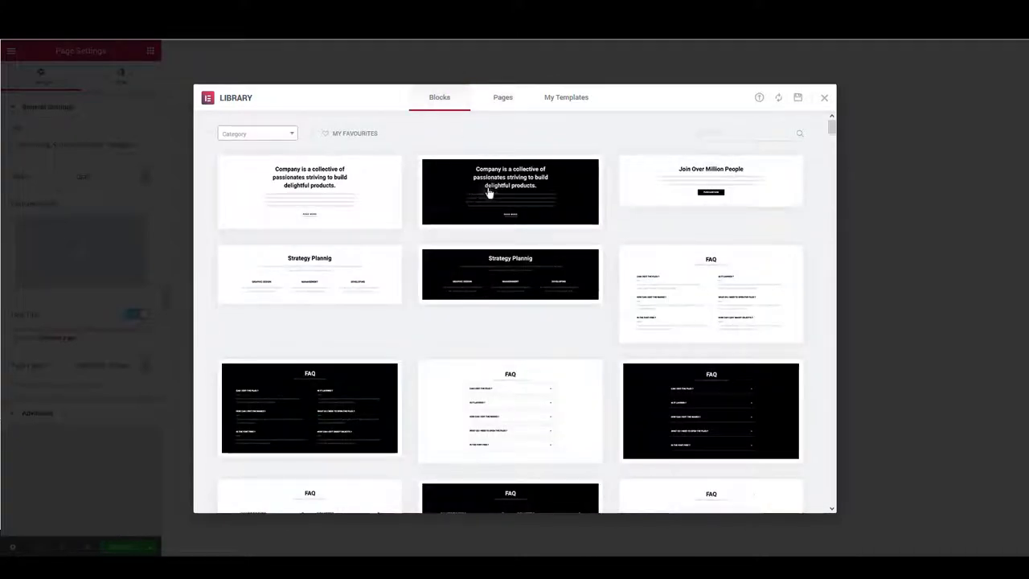
pyautogui.moveTo(711, 270)
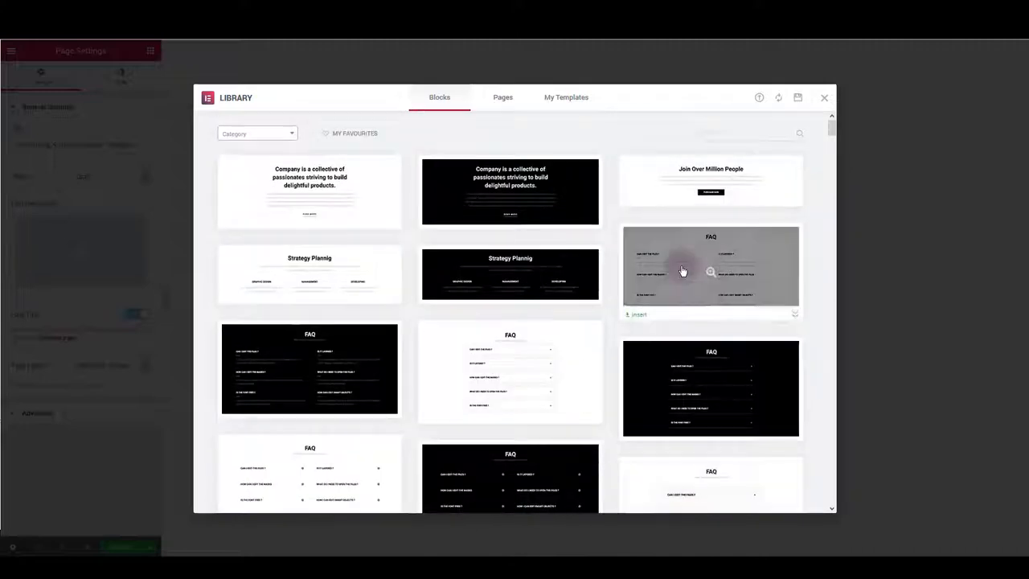
pyautogui.click(566, 98)
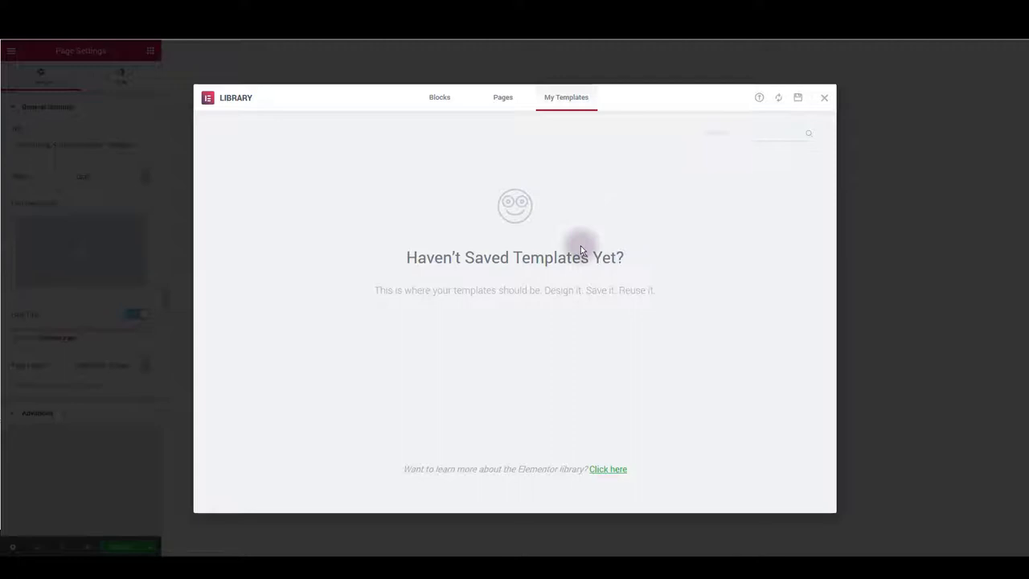
pyautogui.moveTo(759, 98)
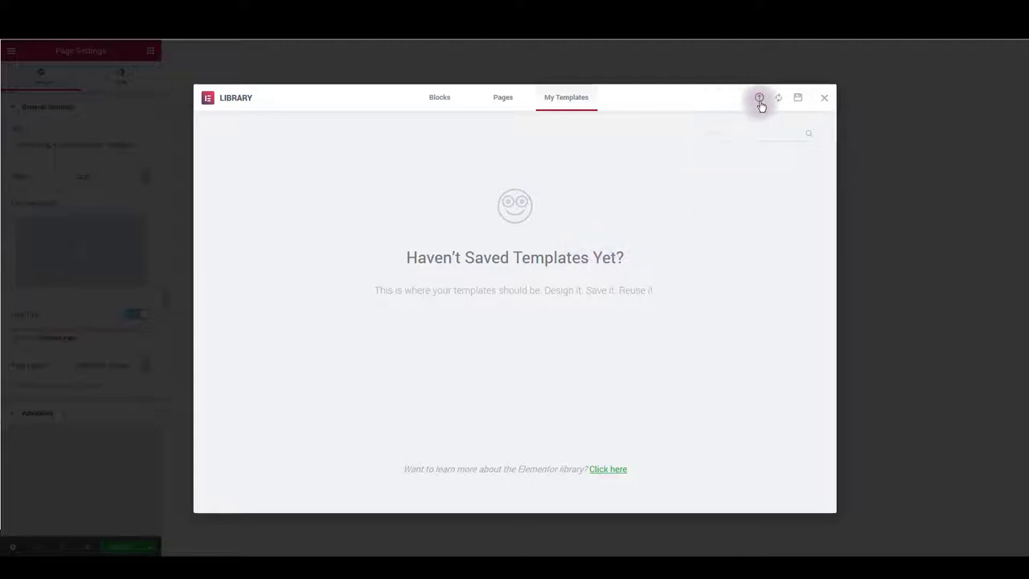
pyautogui.moveTo(759, 98)
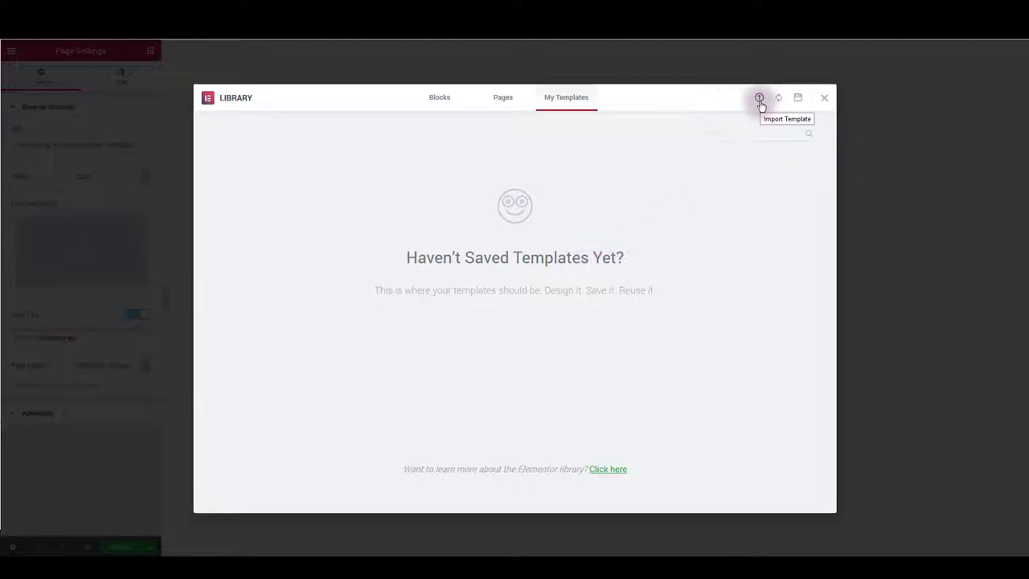
# Import driving-school-elementor-template-import.json into the template library.
pyautogui.click(759, 98)
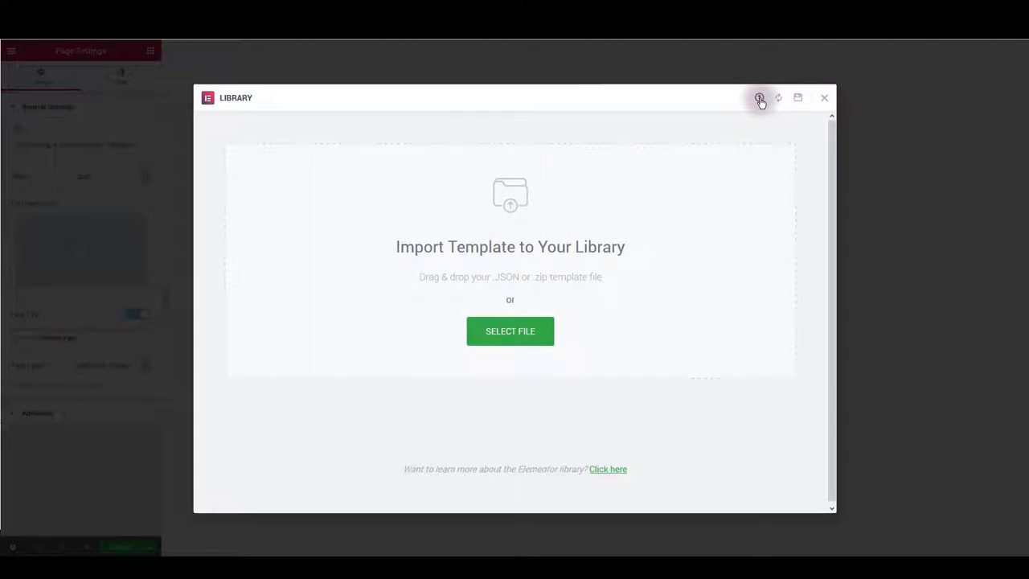
pyautogui.click(510, 331)
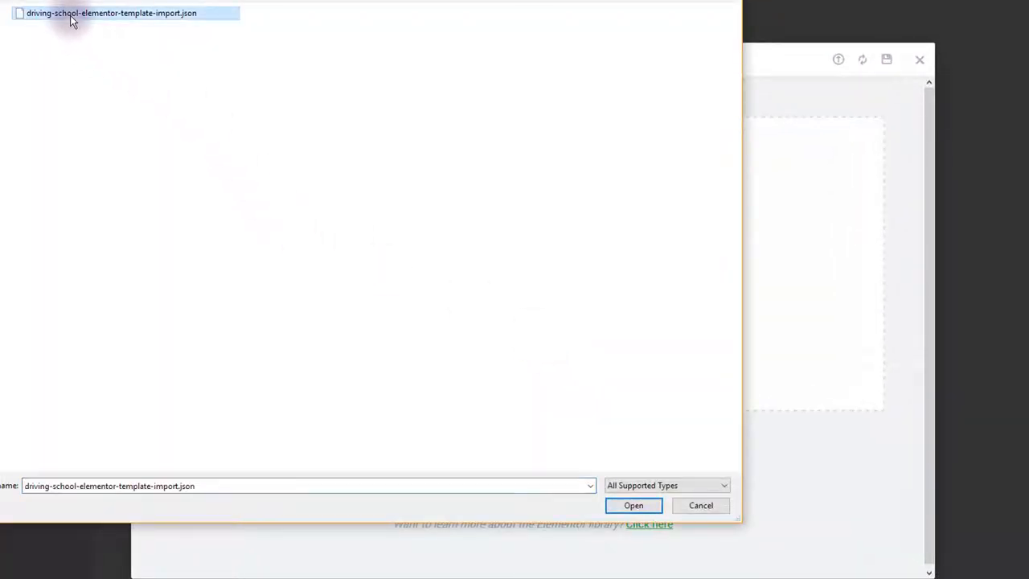
pyautogui.moveTo(226, 45)
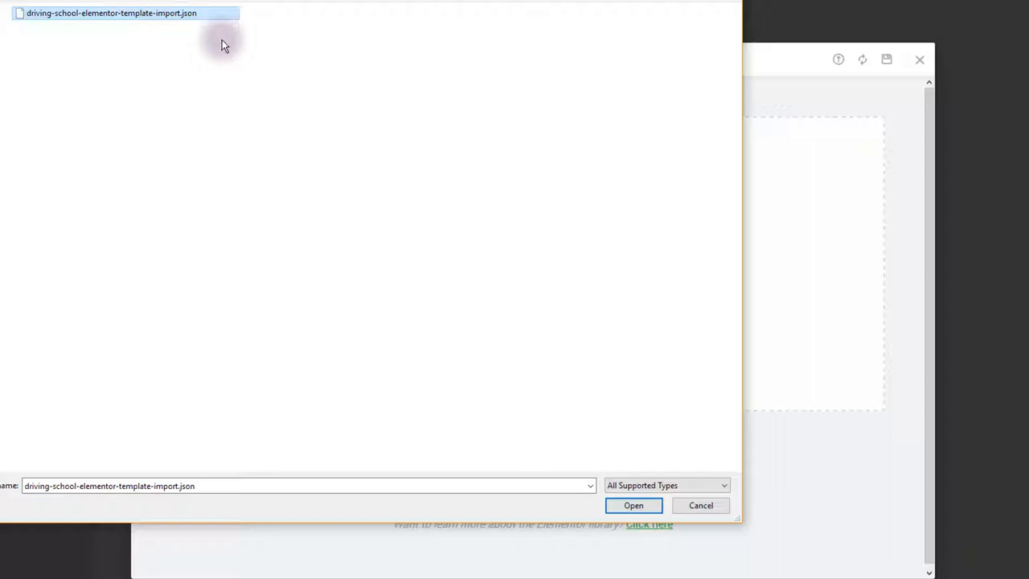
pyautogui.moveTo(593, 486)
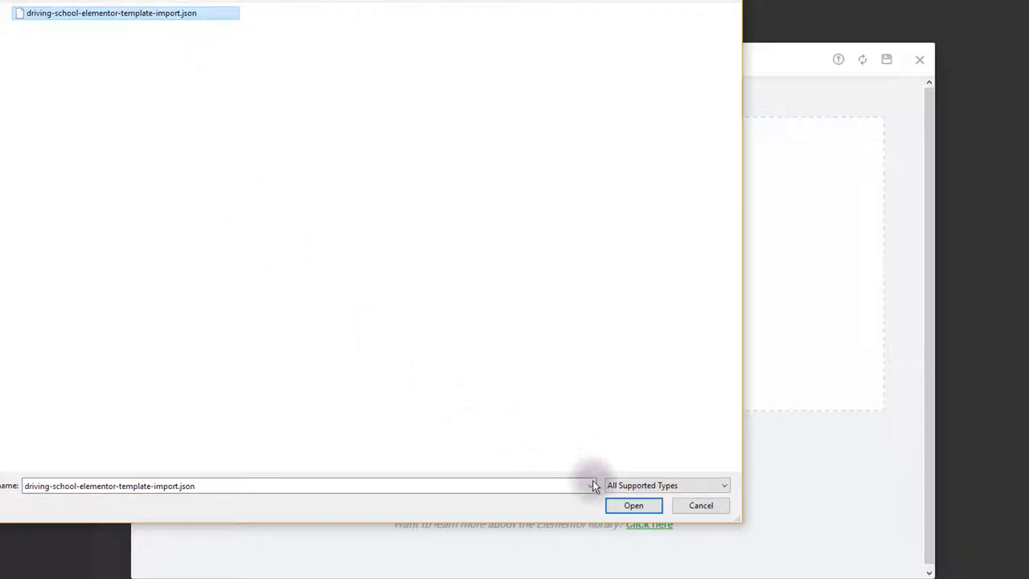
pyautogui.click(634, 505)
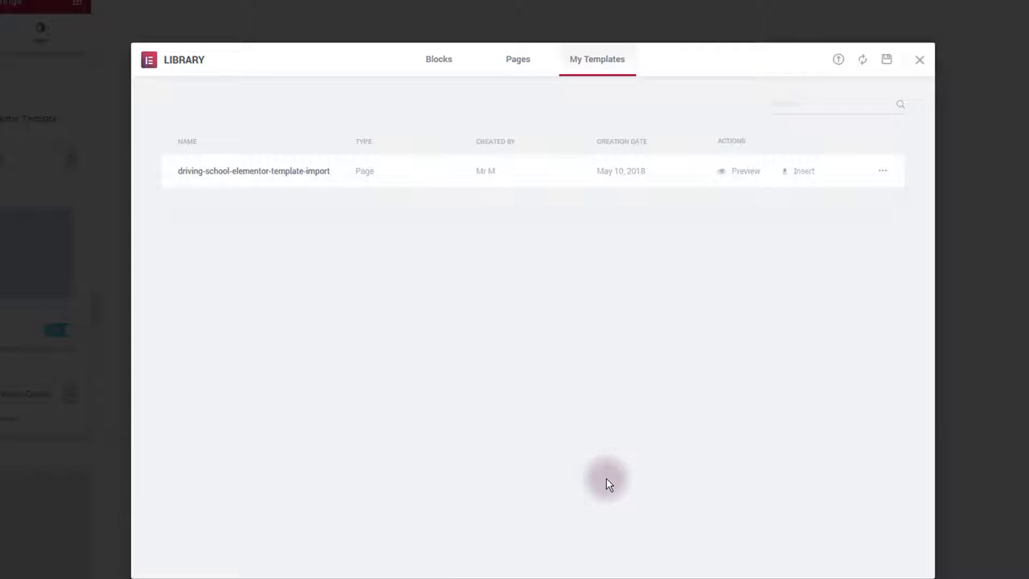
pyautogui.moveTo(769, 190)
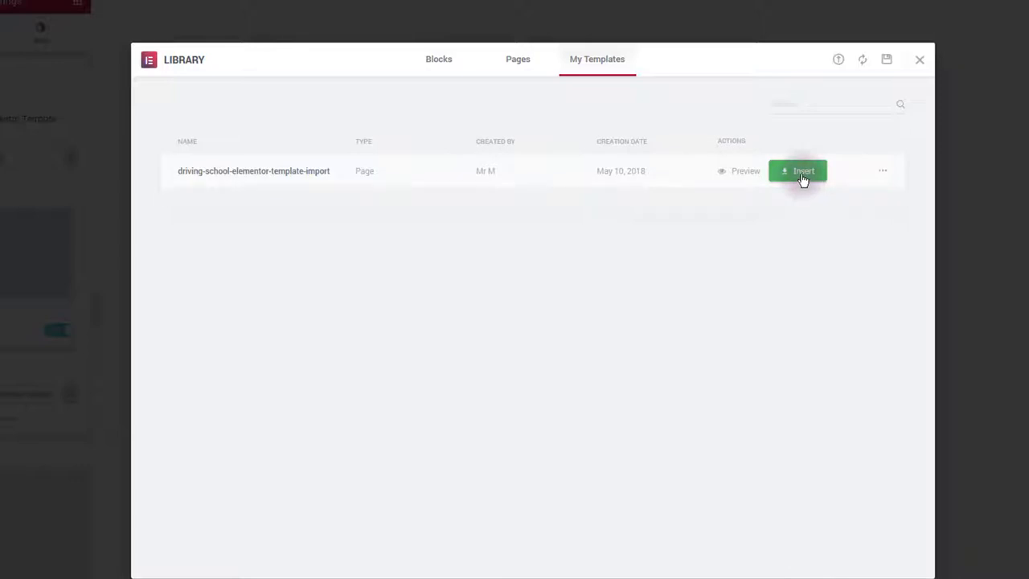
# Insert the imported driving-school template onto the page.
pyautogui.click(798, 171)
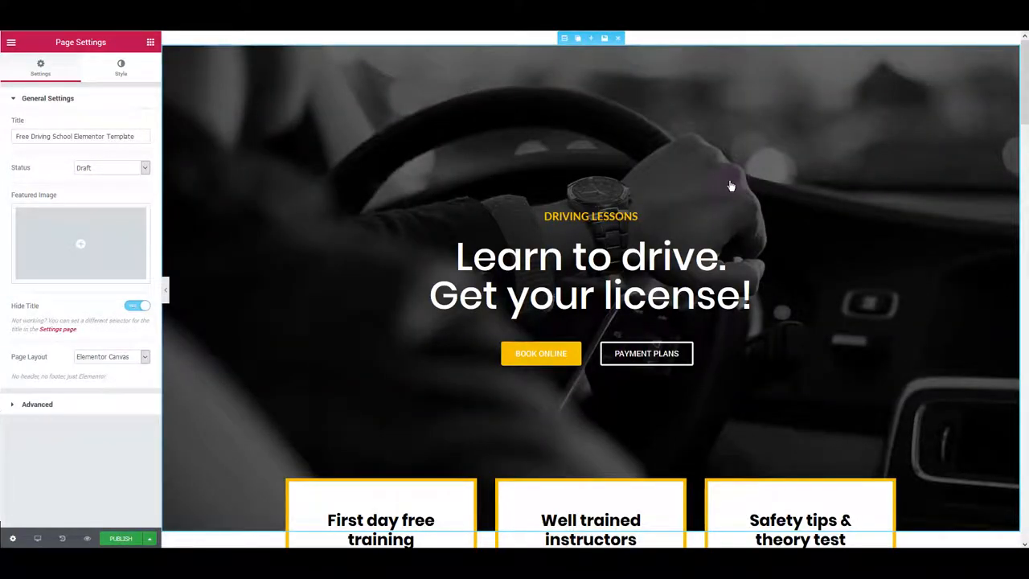
pyautogui.scroll(-3)
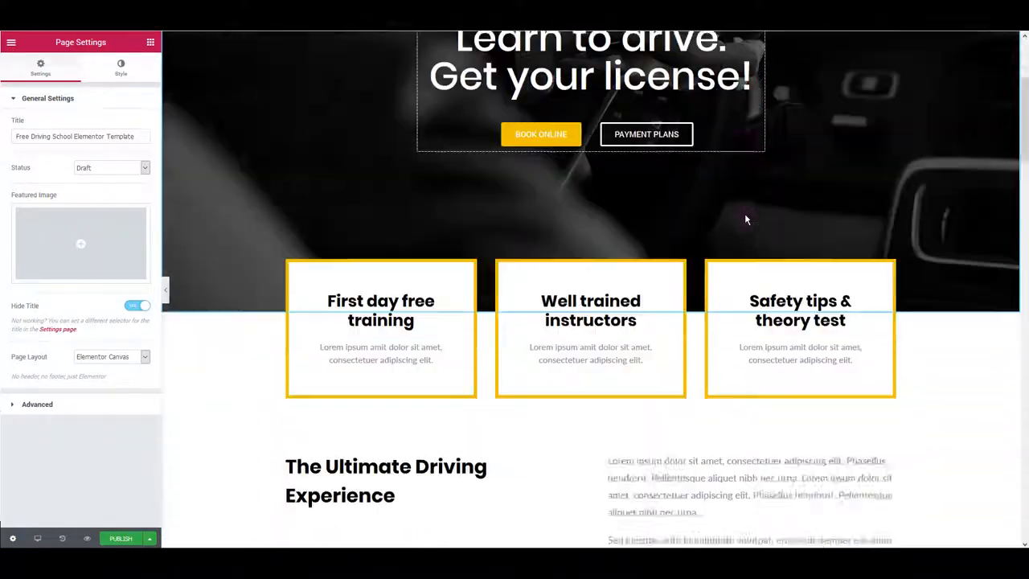
pyautogui.scroll(-3)
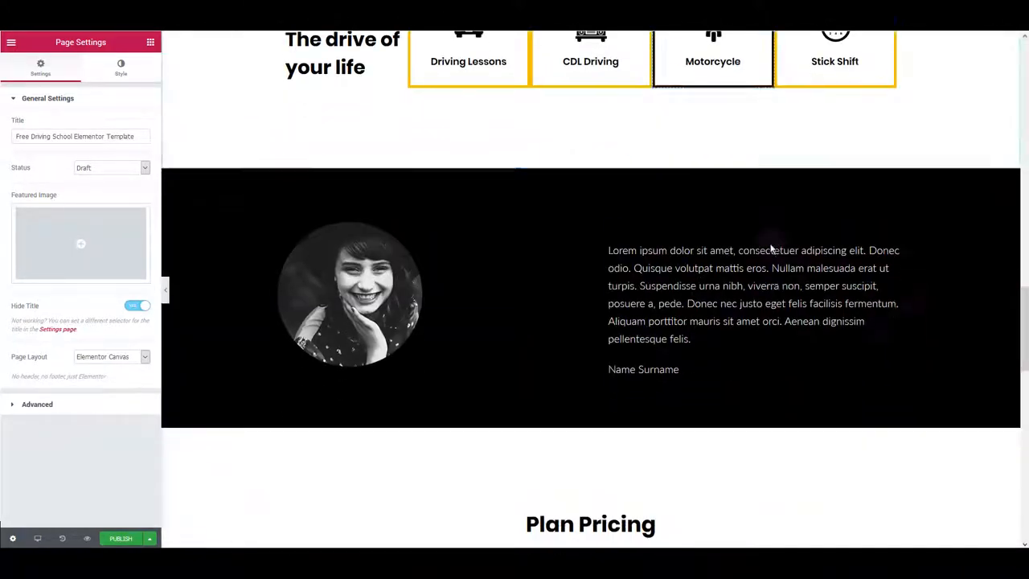
pyautogui.scroll(3)
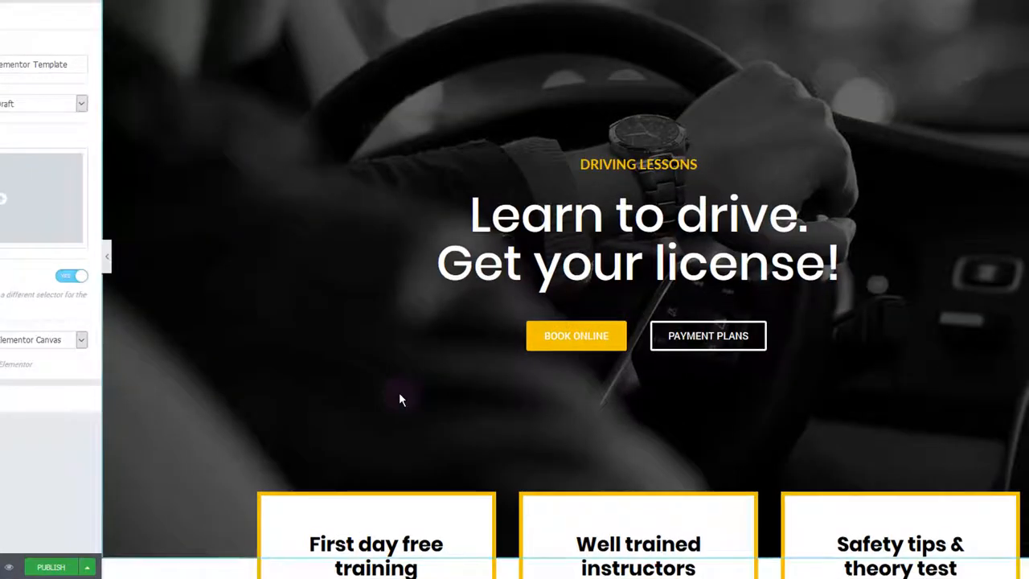
pyautogui.rightClick(79, 10)
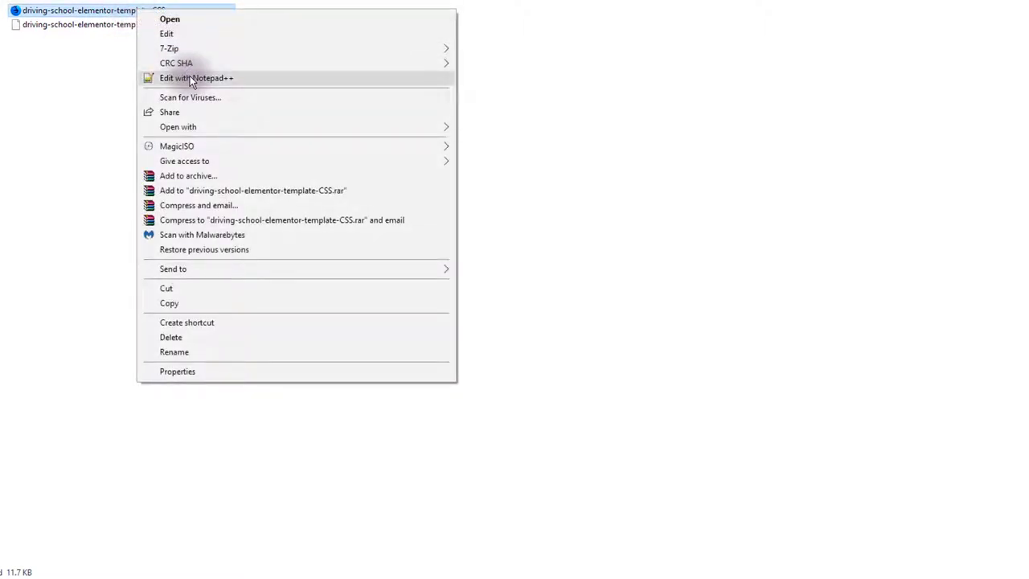
# Edit the template's CSS file in Notepad++ and select all its code for copying.
pyautogui.click(197, 77)
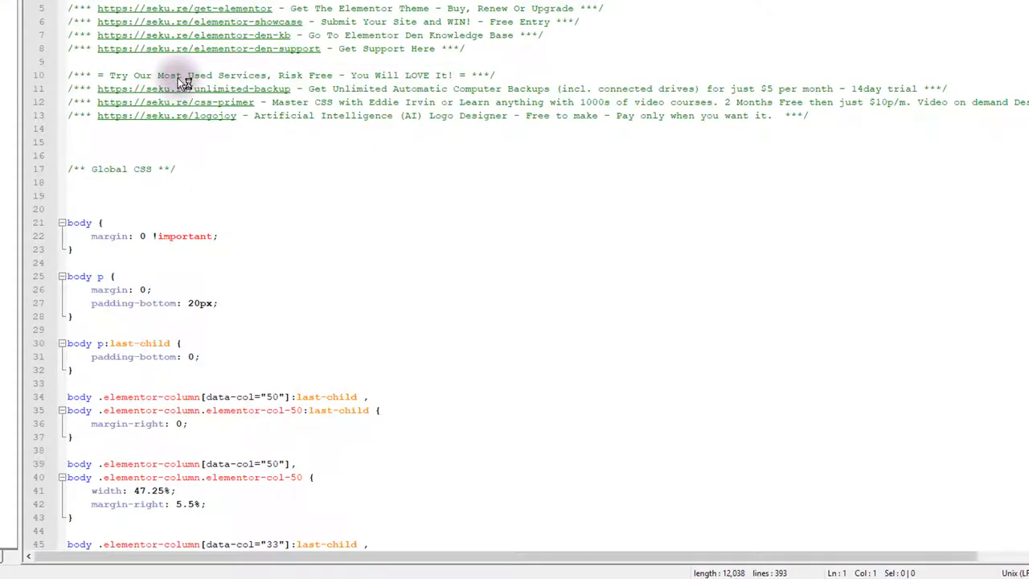
pyautogui.moveTo(184, 88)
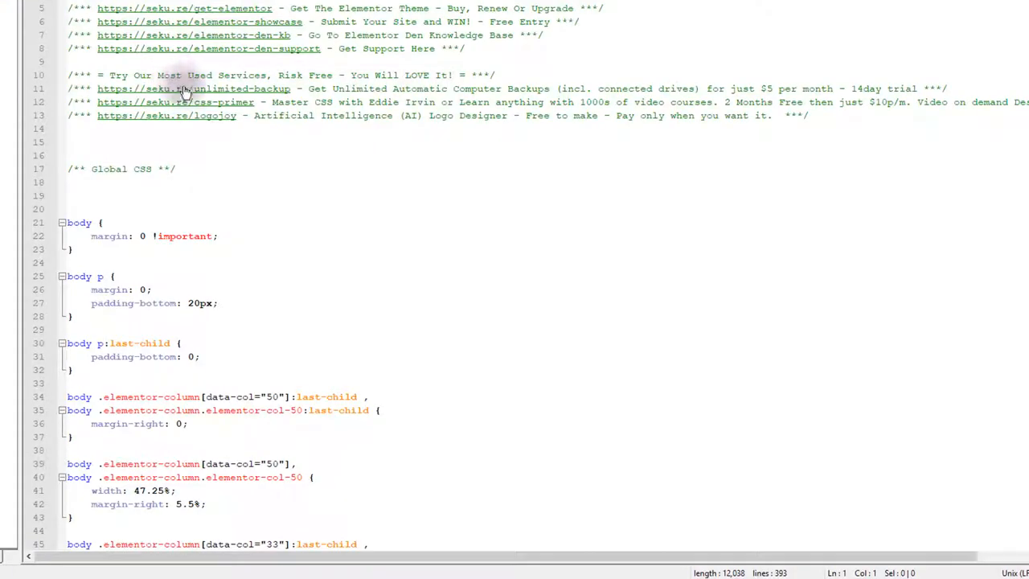
pyautogui.click(238, 142)
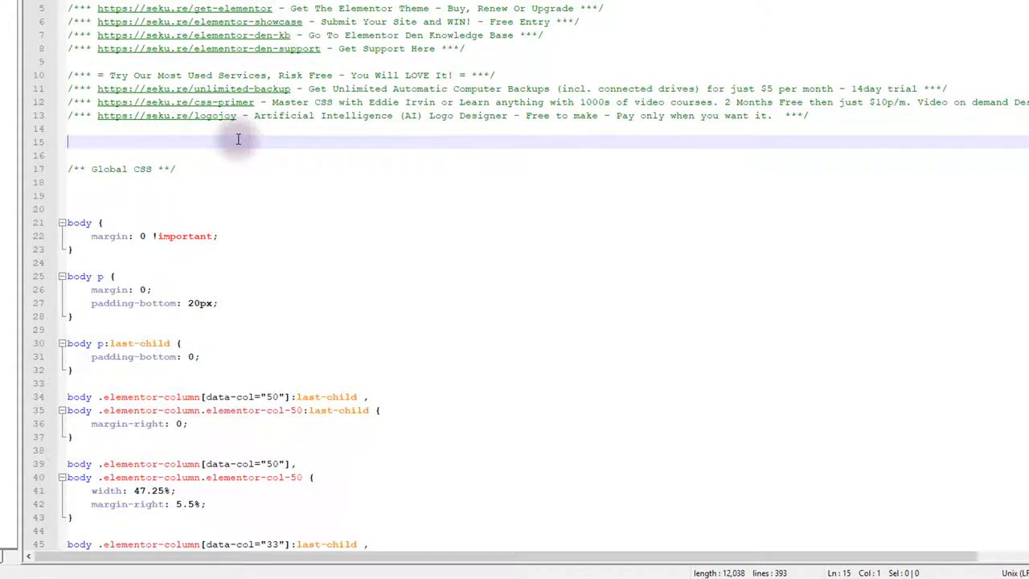
pyautogui.press('ctrl+a')
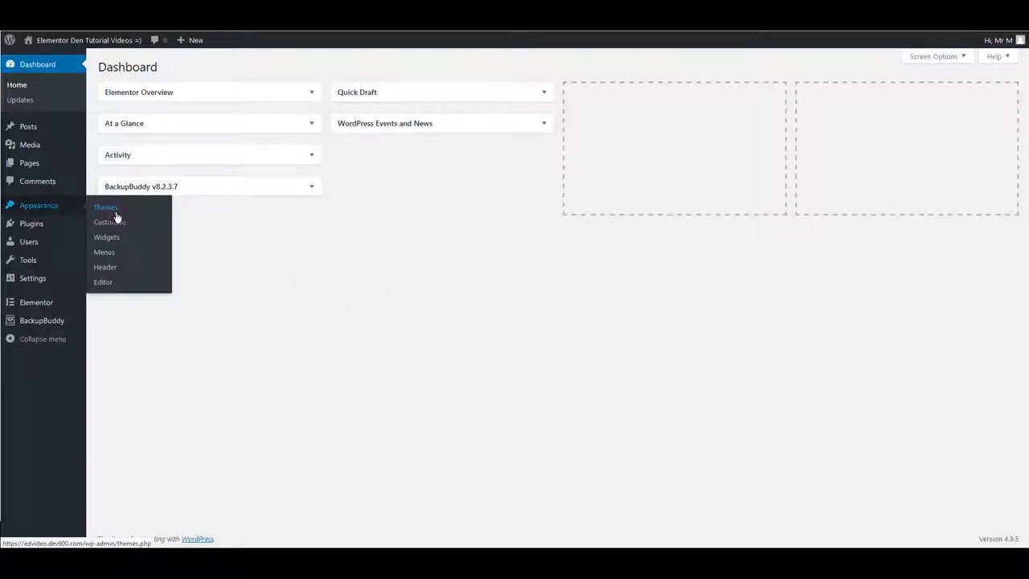
pyautogui.moveTo(110, 222)
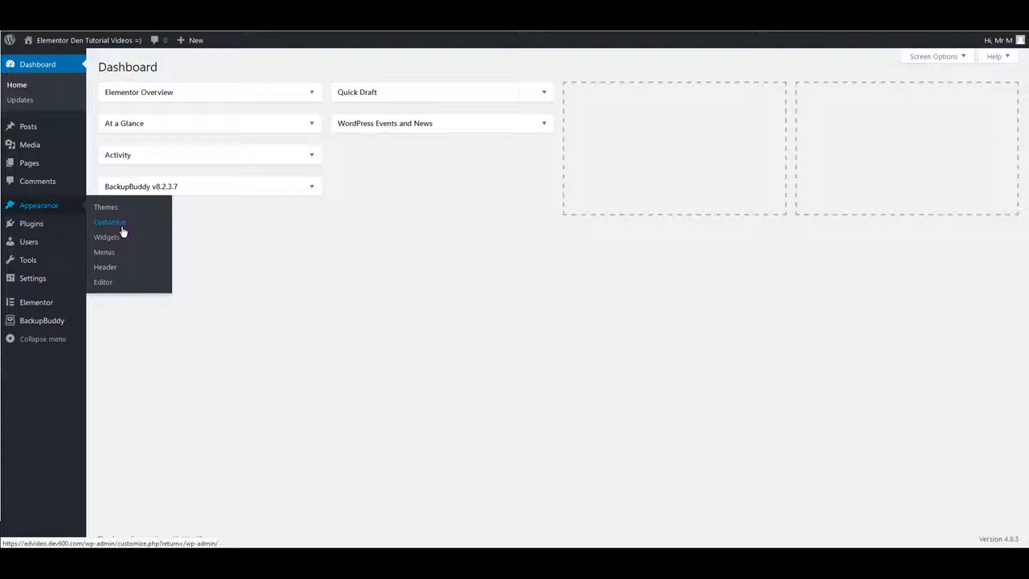
pyautogui.moveTo(115, 225)
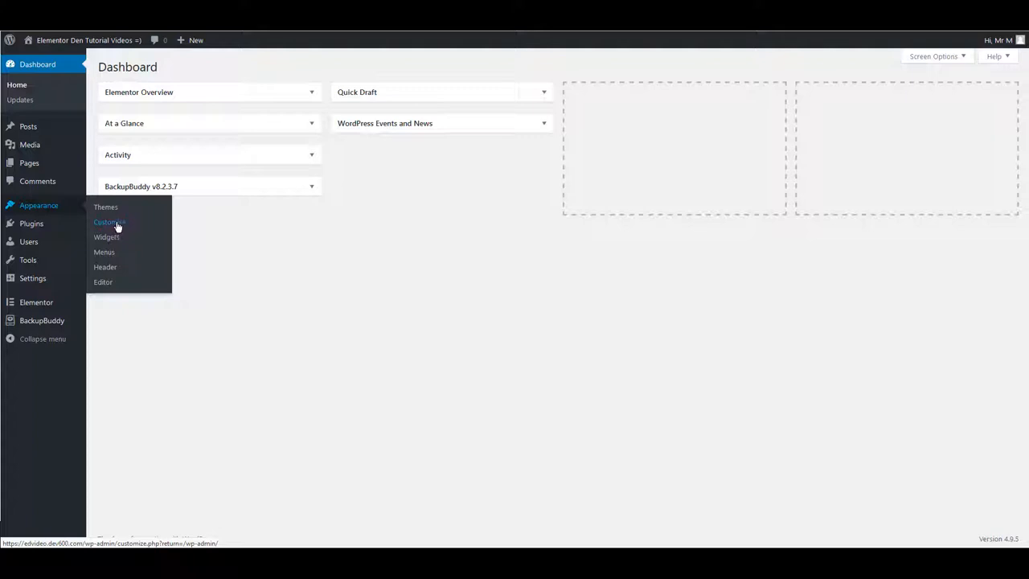
# Go to Appearance > Customize from the dashboard.
pyautogui.click(109, 222)
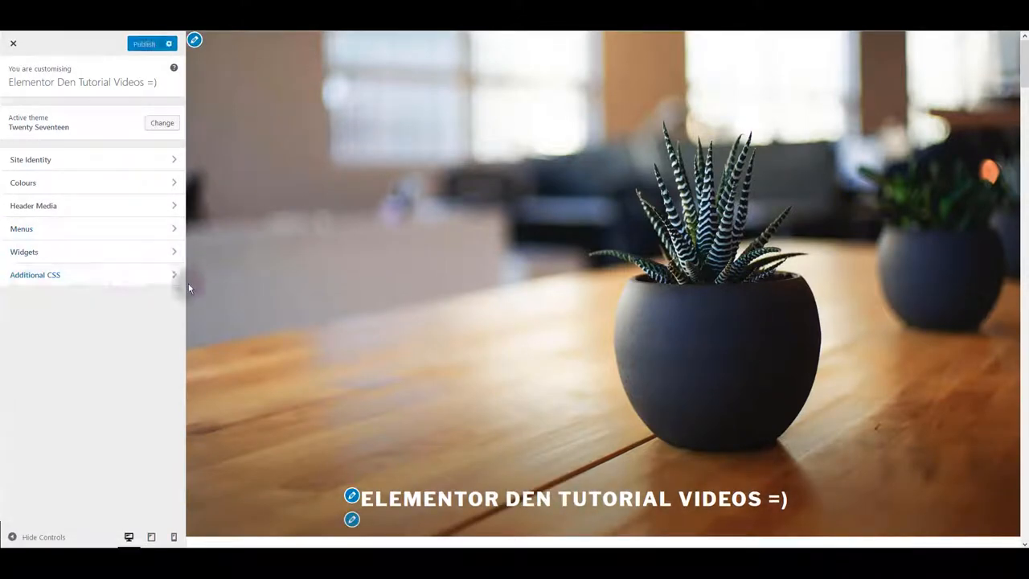
# Paste the template's code into Additional CSS and publish it.
pyautogui.click(35, 274)
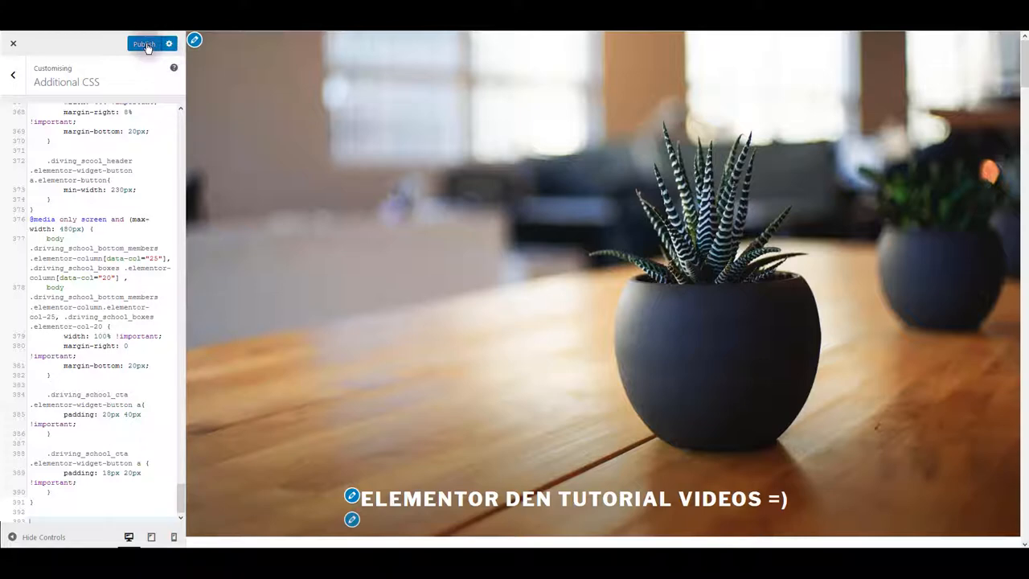
pyautogui.click(145, 44)
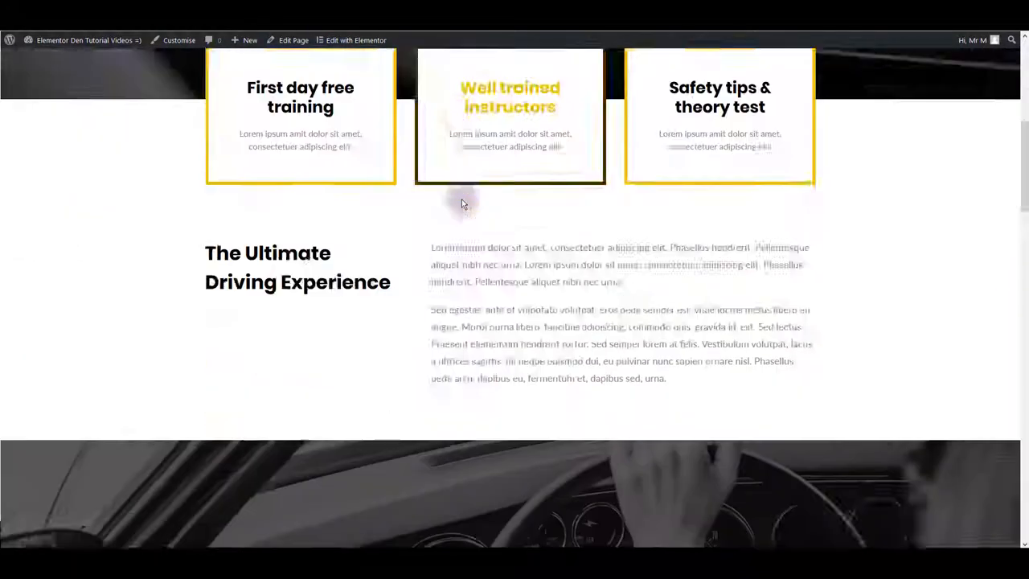
# Review the restyled front-end page and reopen it with Edit with Elementor.
pyautogui.scroll(-3)
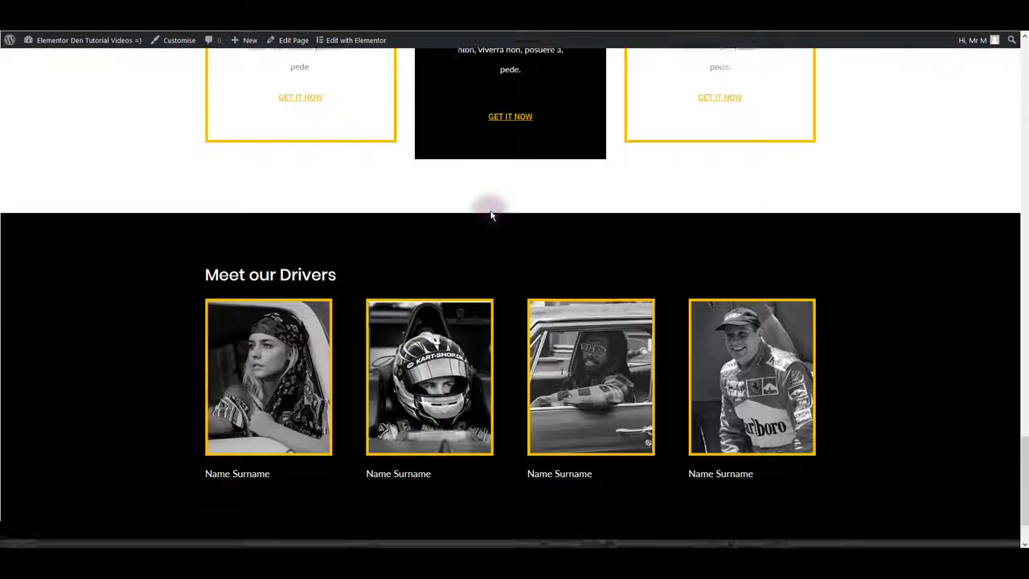
pyautogui.click(356, 40)
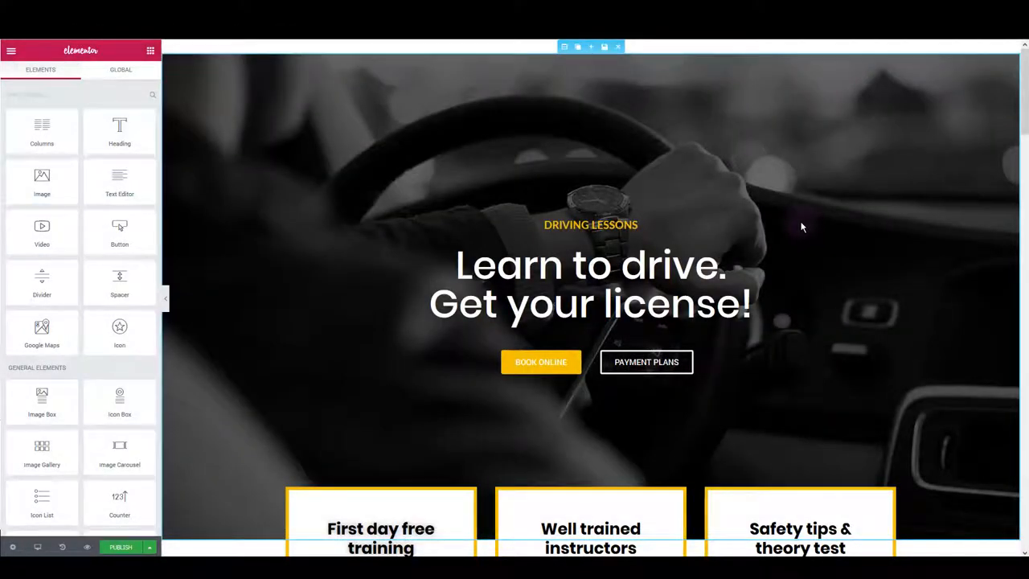
pyautogui.moveTo(844, 212)
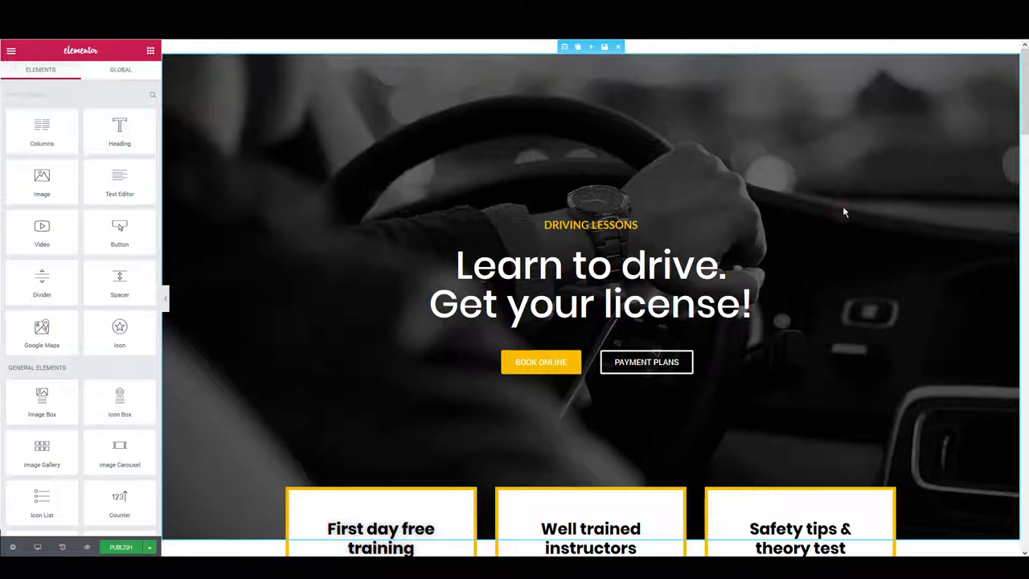
pyautogui.moveTo(955, 258)
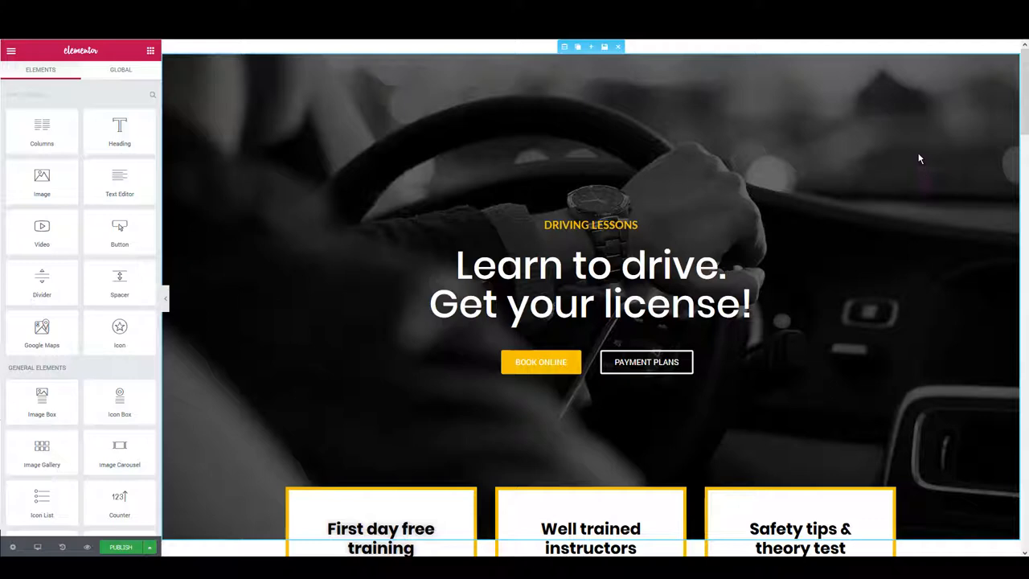
pyautogui.moveTo(512, 112)
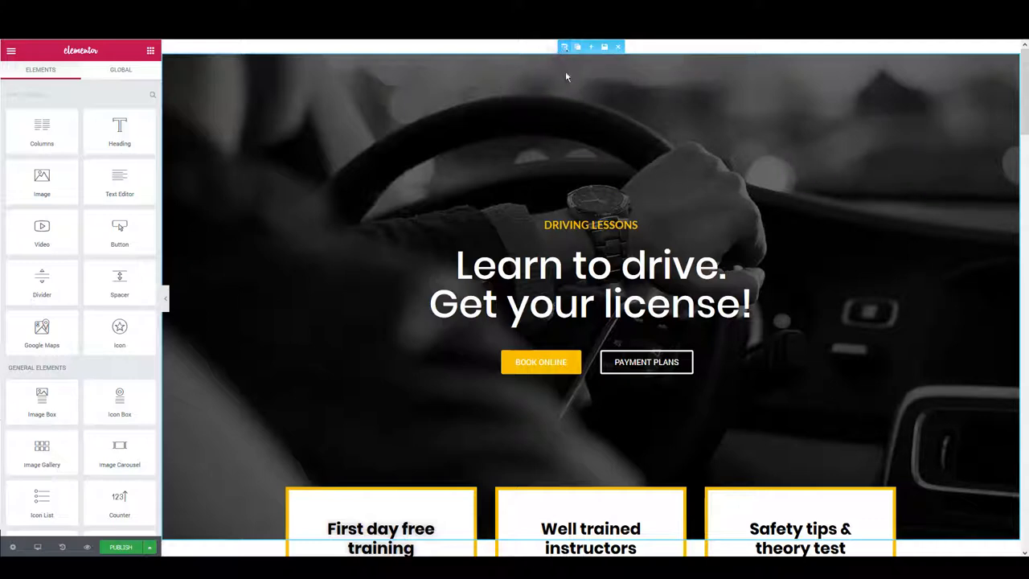
pyautogui.moveTo(566, 47)
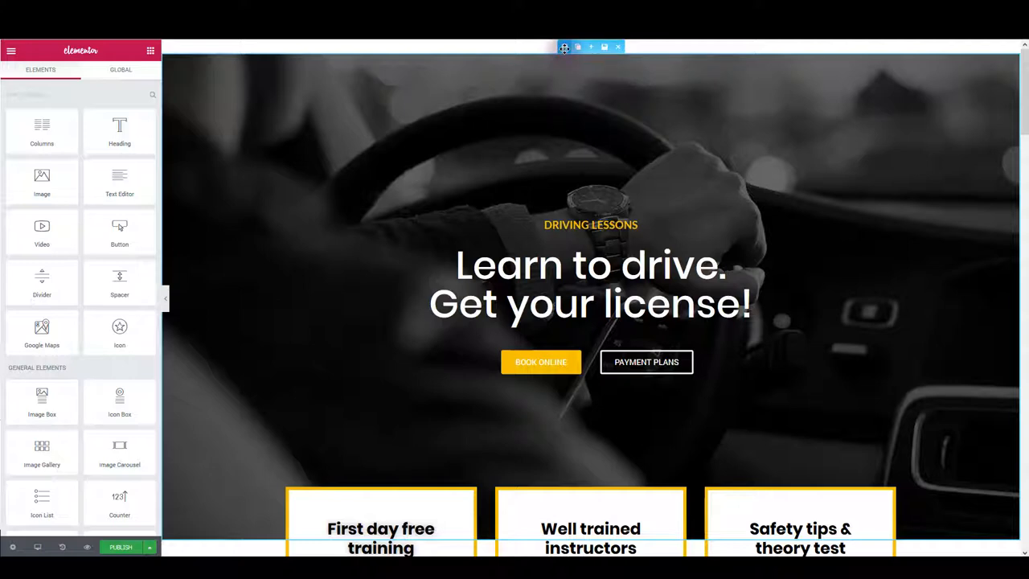
# Replace the hero section's background image with the people-in-jeans photo from the Media Library.
pyautogui.click(565, 47)
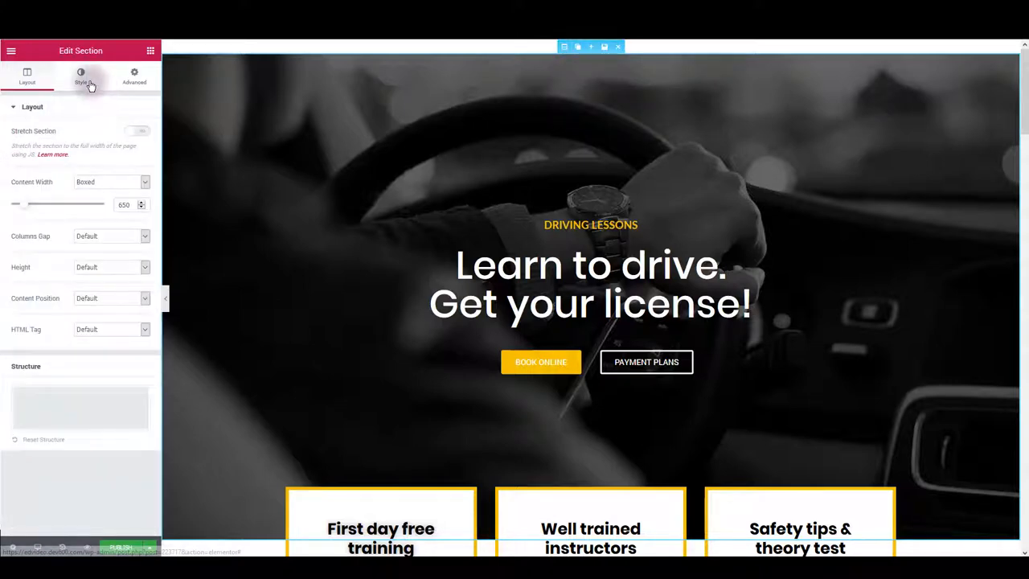
pyautogui.click(80, 77)
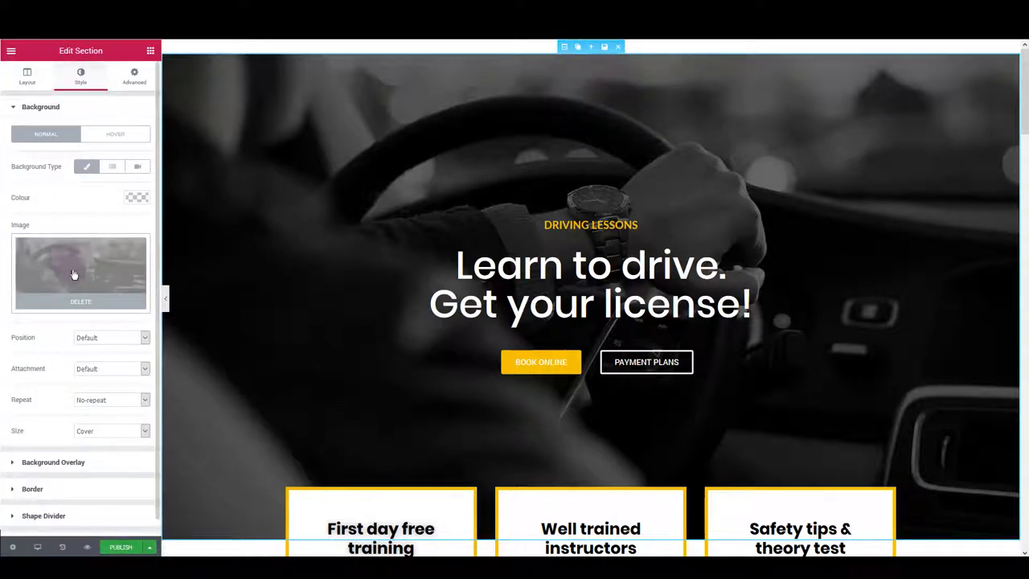
pyautogui.click(80, 272)
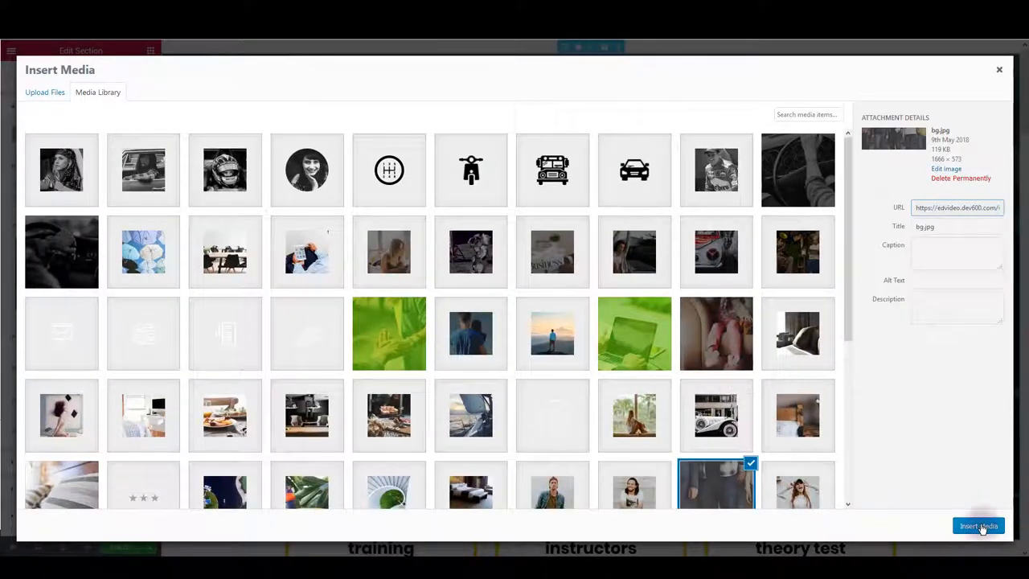
pyautogui.click(978, 526)
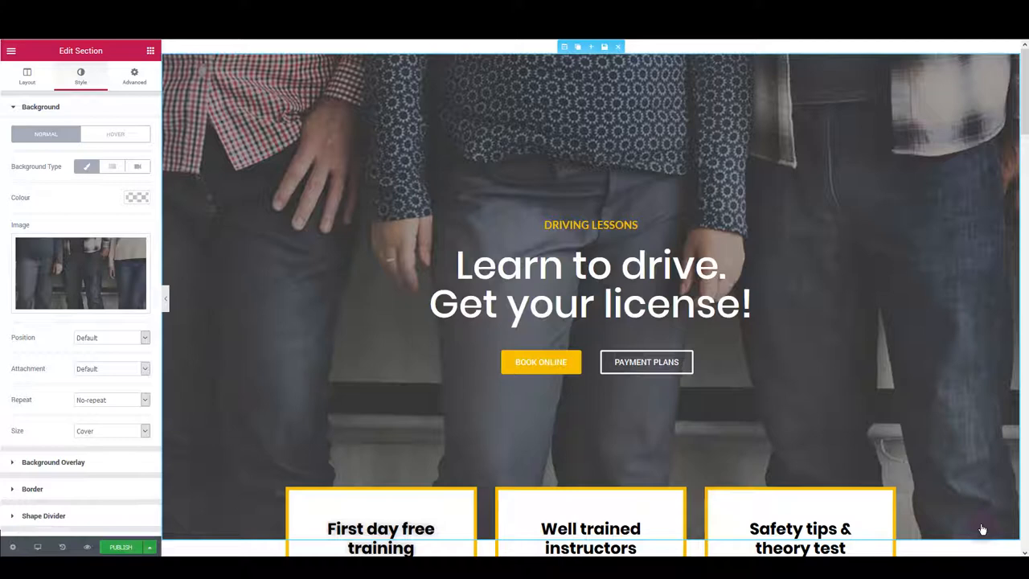
pyautogui.moveTo(943, 478)
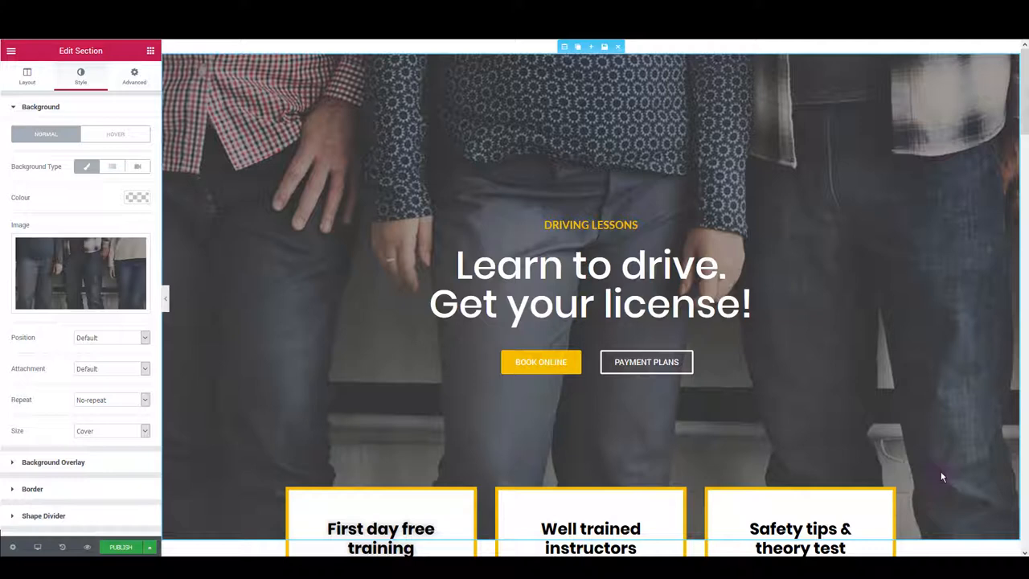
# Replace the small heading's text with 'Our New Text' and widen its letter spacing.
pyautogui.click(592, 282)
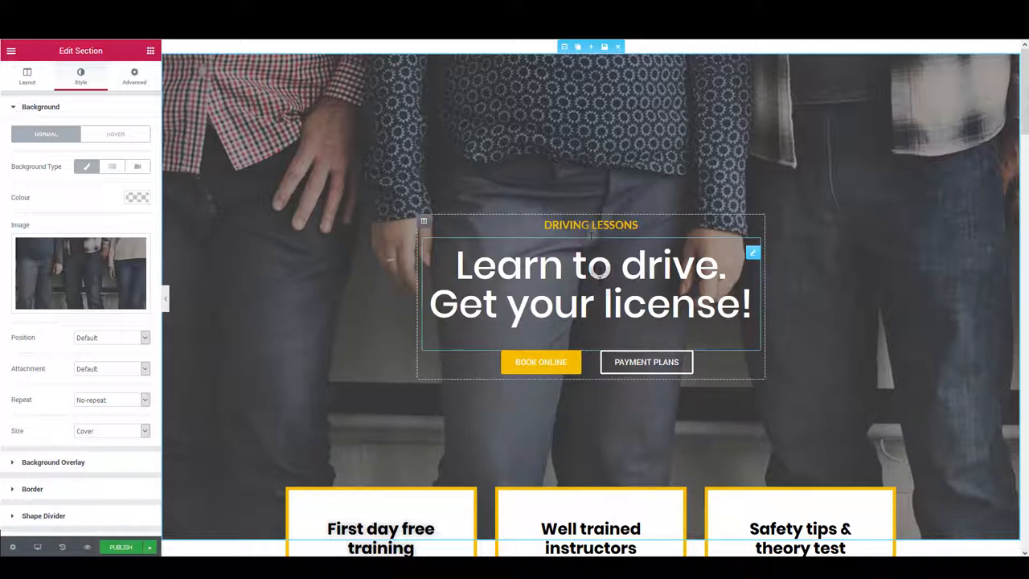
pyautogui.click(592, 225)
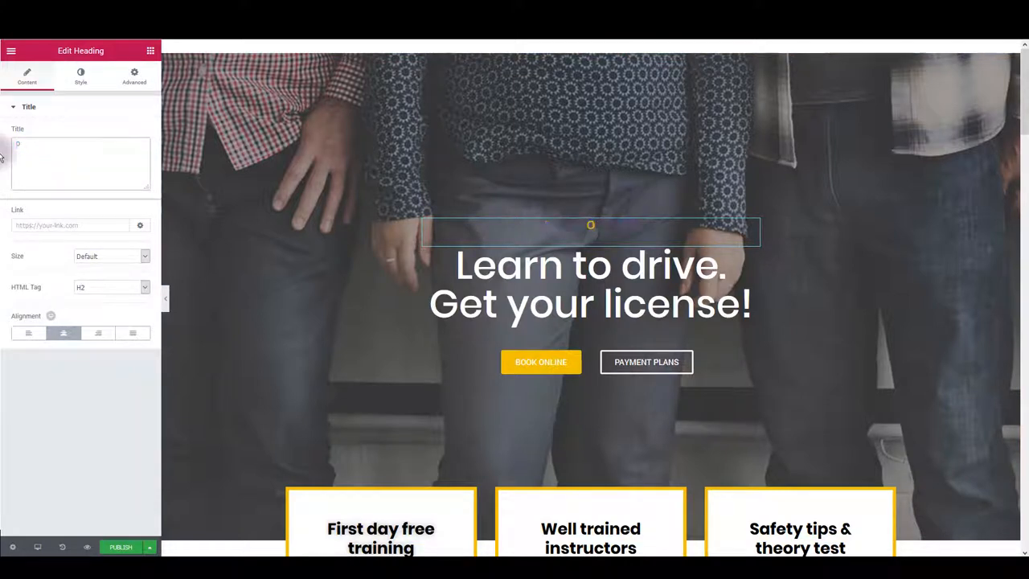
pyautogui.write('Our New Text')
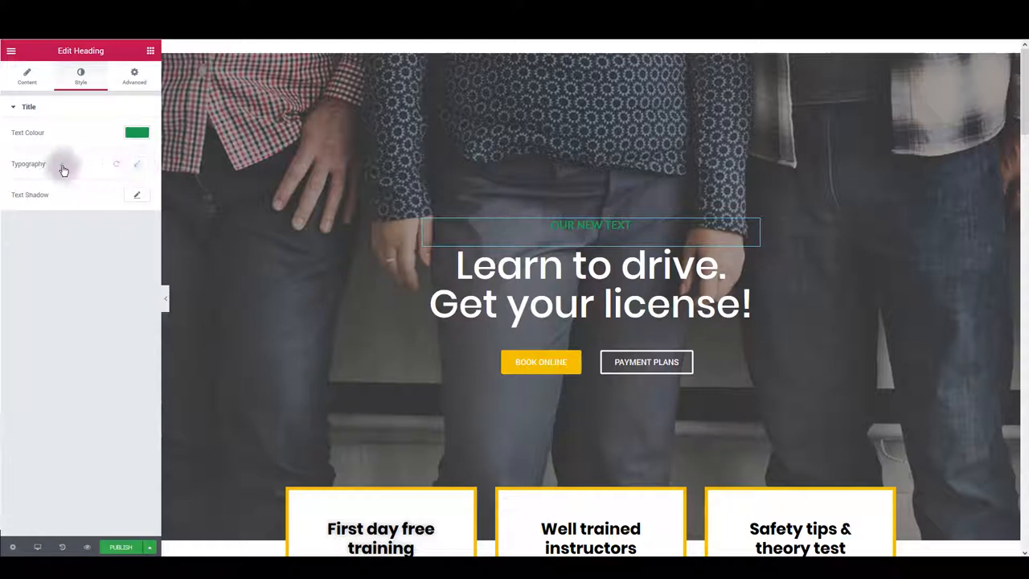
pyautogui.click(137, 164)
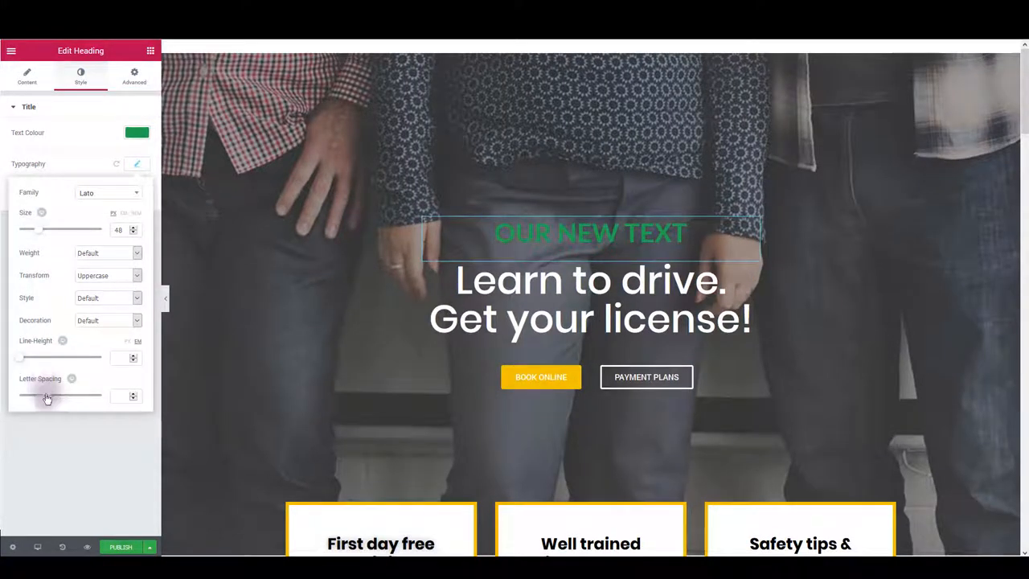
pyautogui.moveTo(61, 396); pyautogui.dragTo(26, 396)
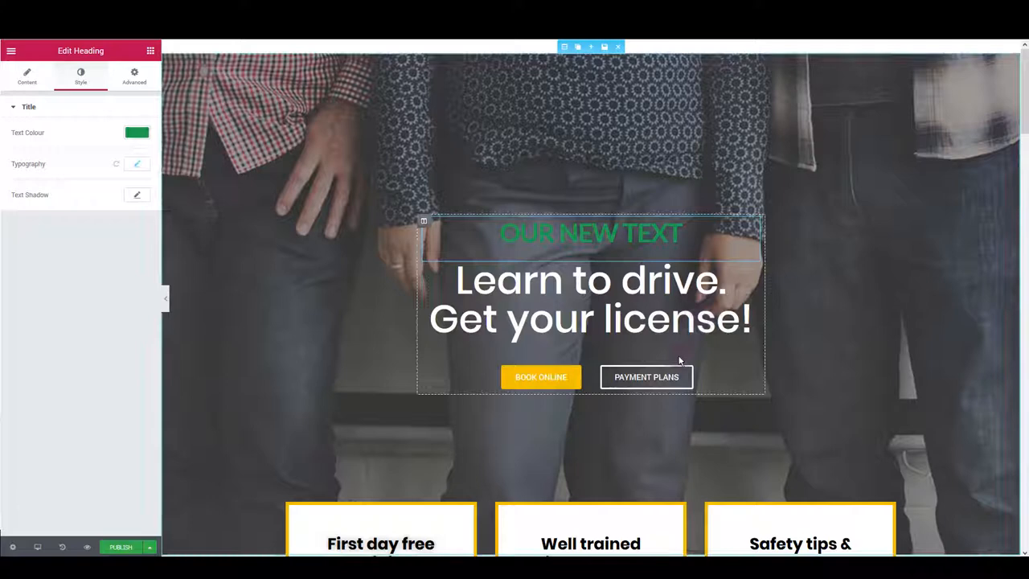
# Style the BOOK ONLINE button with a green background and green border, ready for hover styling.
pyautogui.click(540, 376)
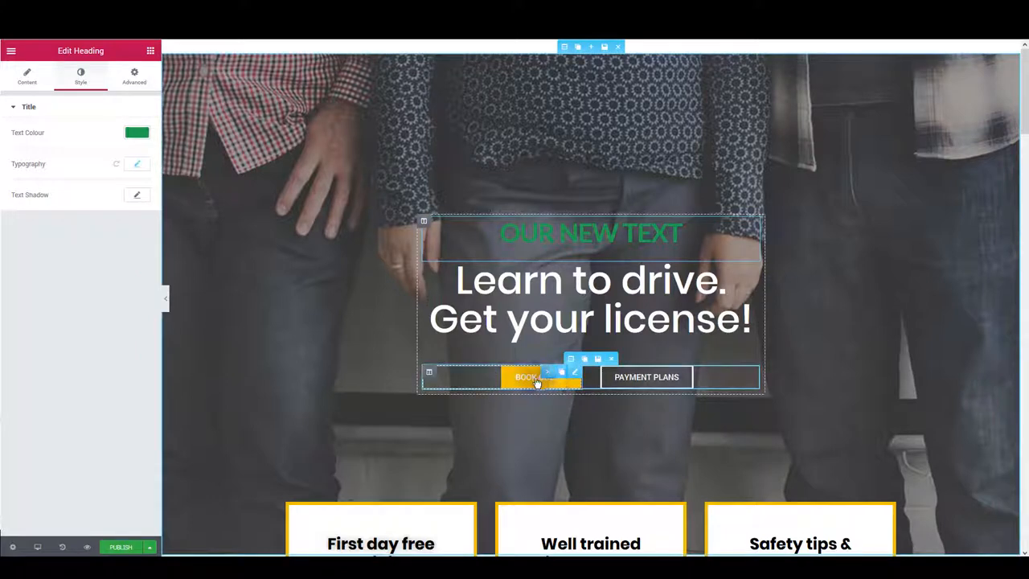
pyautogui.click(540, 376)
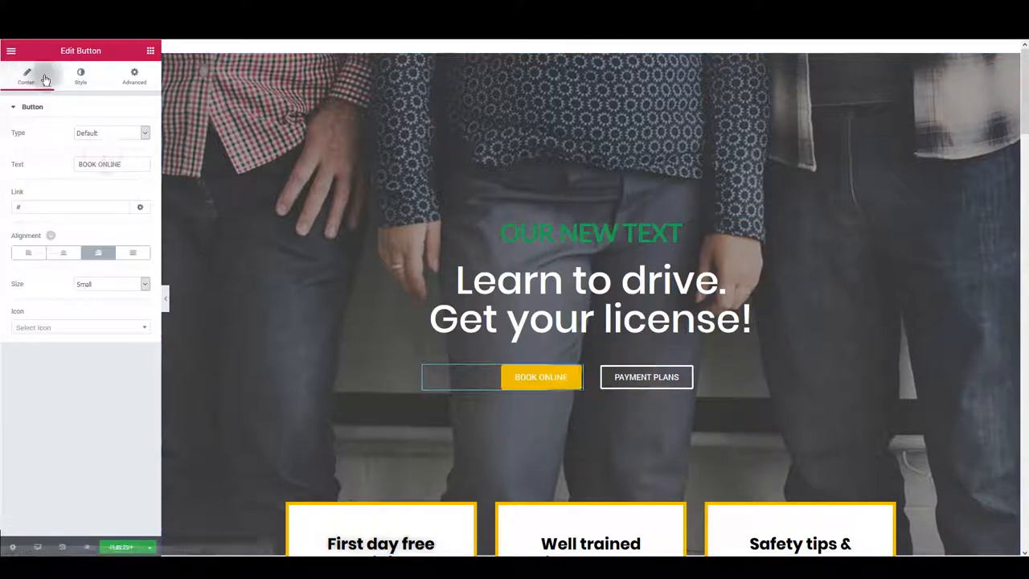
pyautogui.click(80, 77)
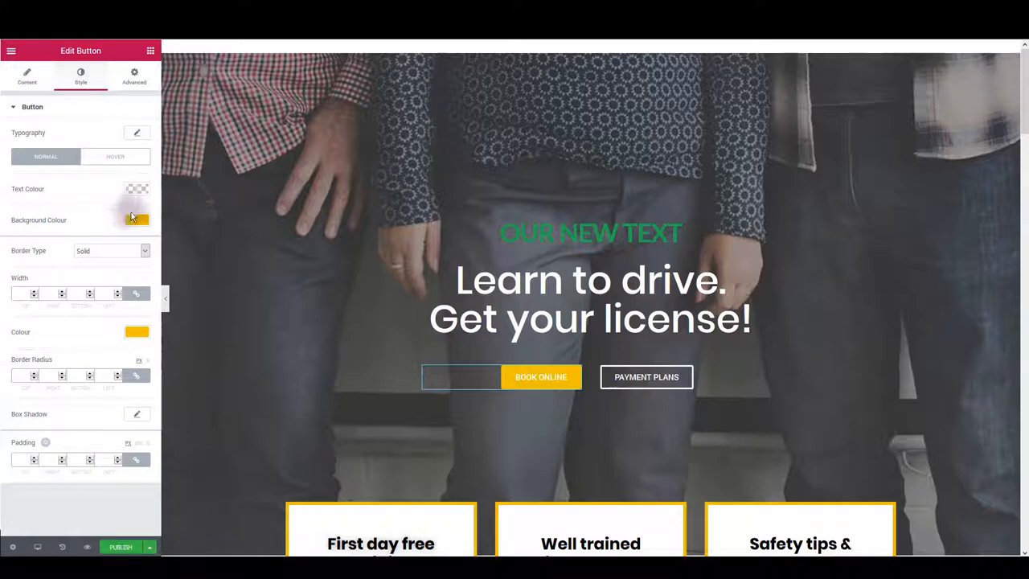
pyautogui.click(136, 219)
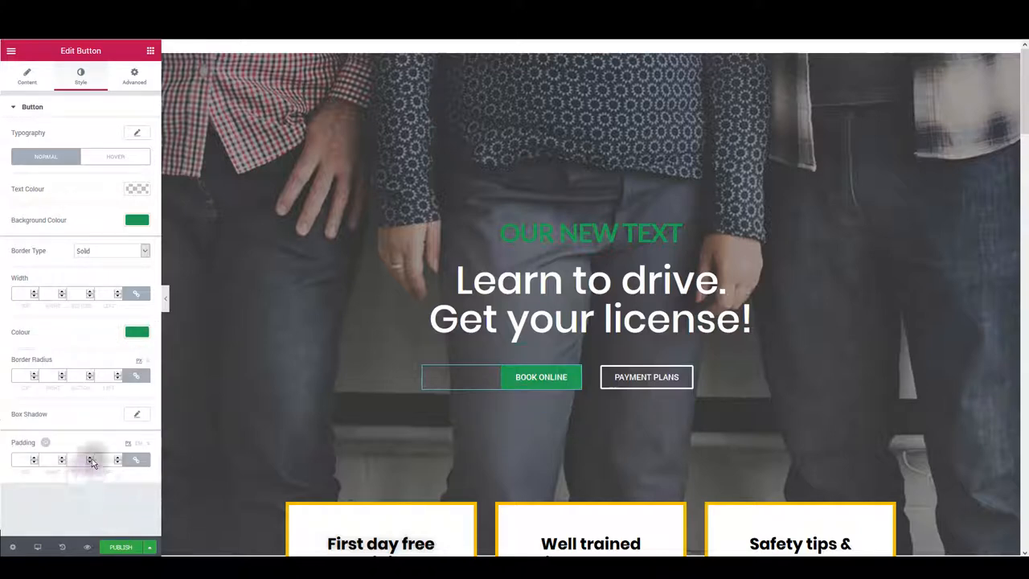
pyautogui.click(116, 156)
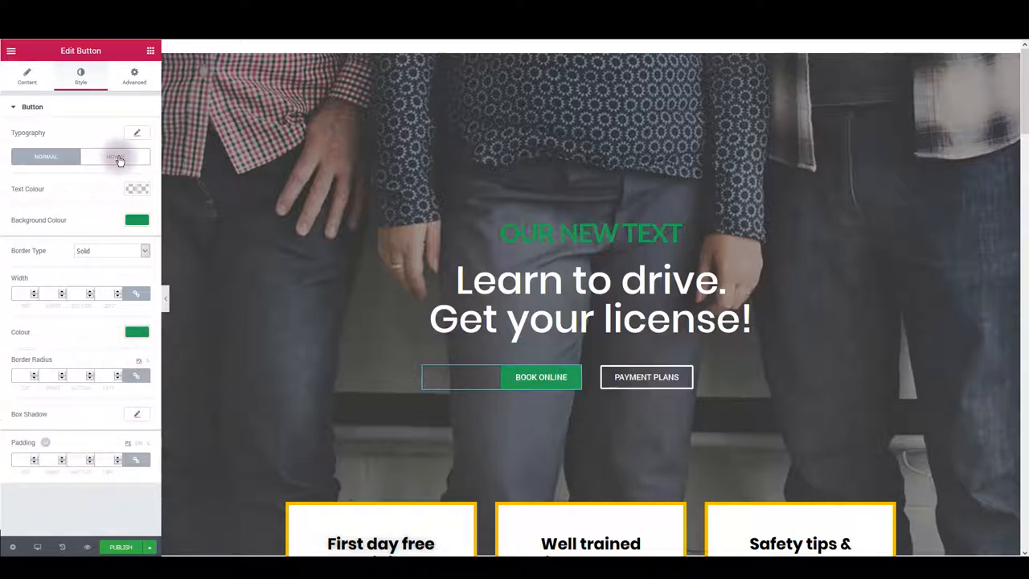
pyautogui.click(116, 158)
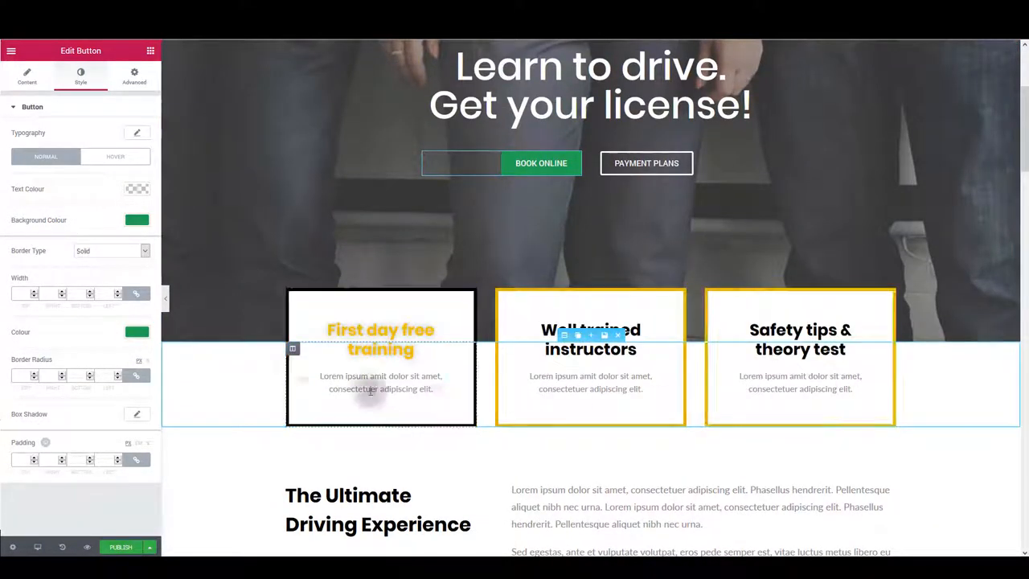
# Set the First day free training box column's border colour to green.
pyautogui.click(592, 357)
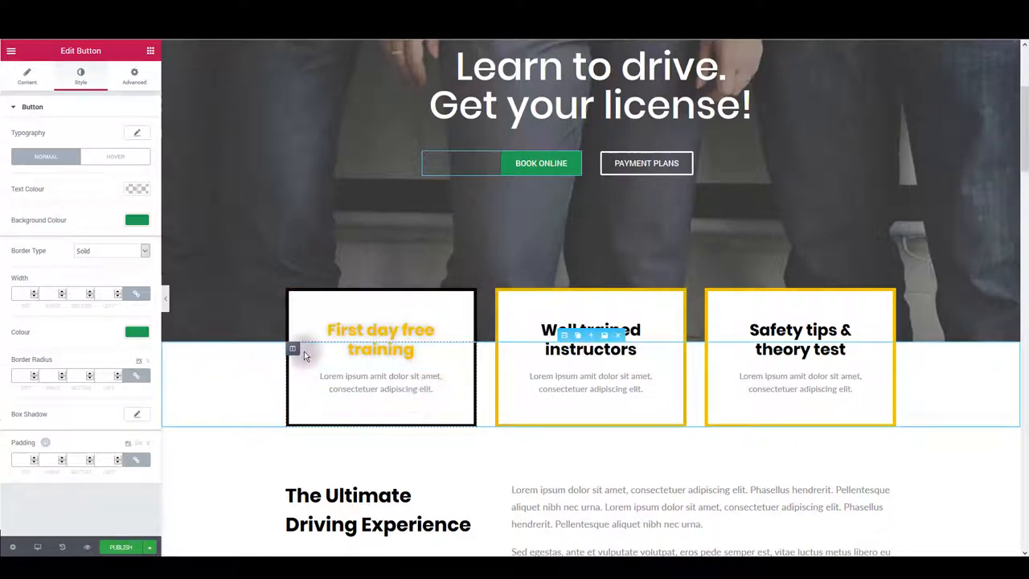
pyautogui.moveTo(293, 348)
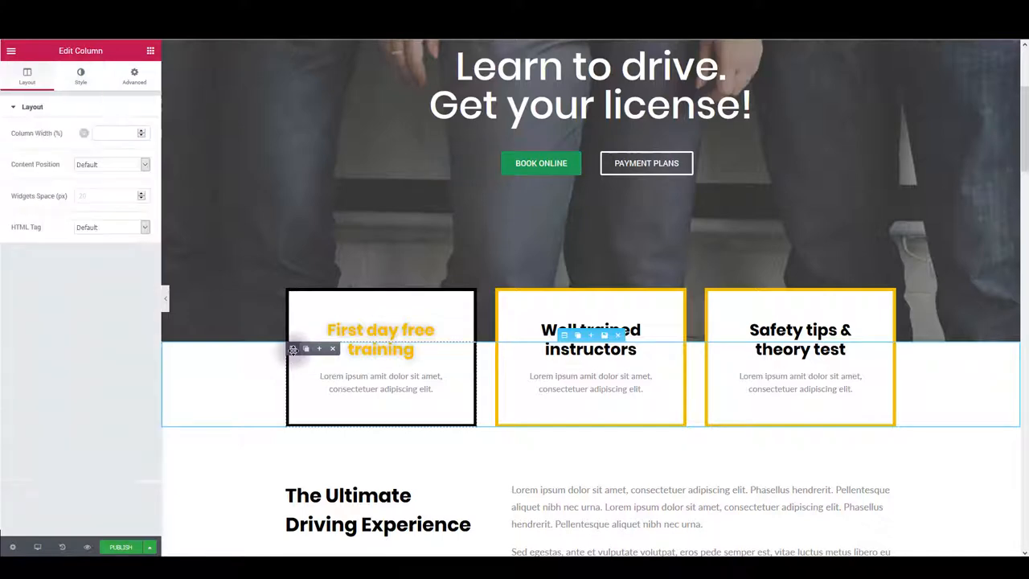
pyautogui.click(80, 77)
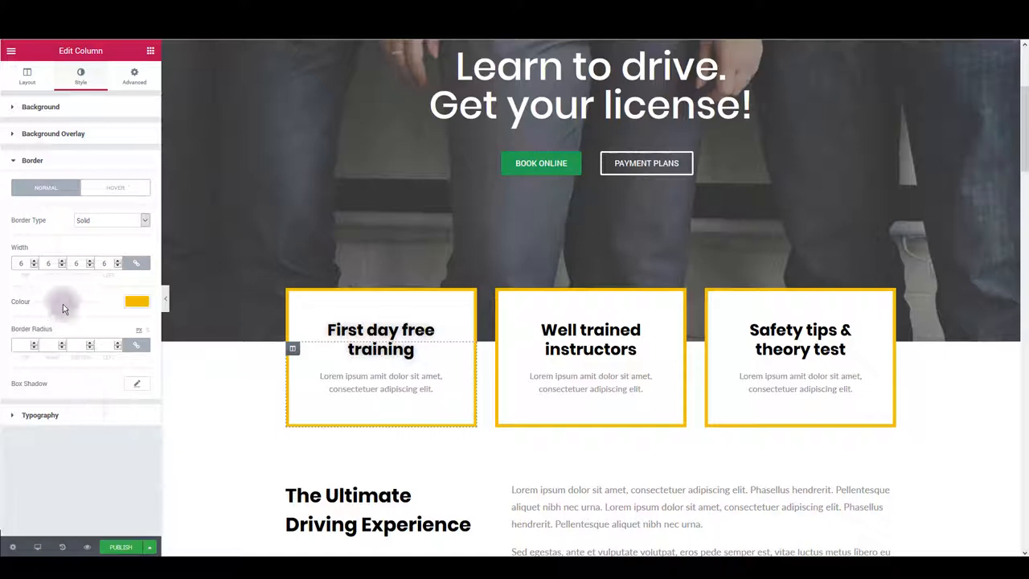
pyautogui.click(137, 301)
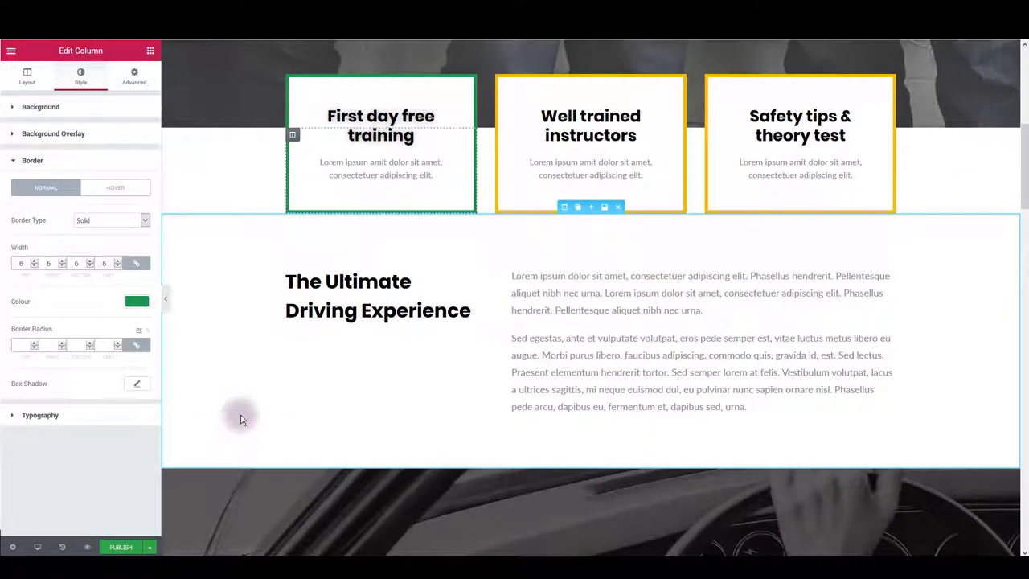
# Swap the Driving Lessons image box's car icon for the gear-stick image.
pyautogui.scroll(-3)
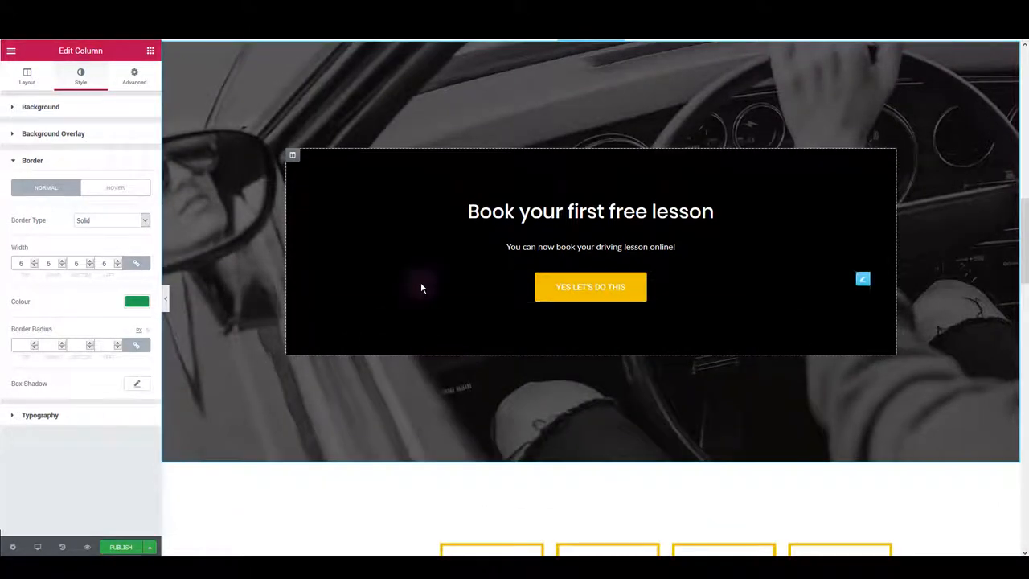
pyautogui.scroll(-3)
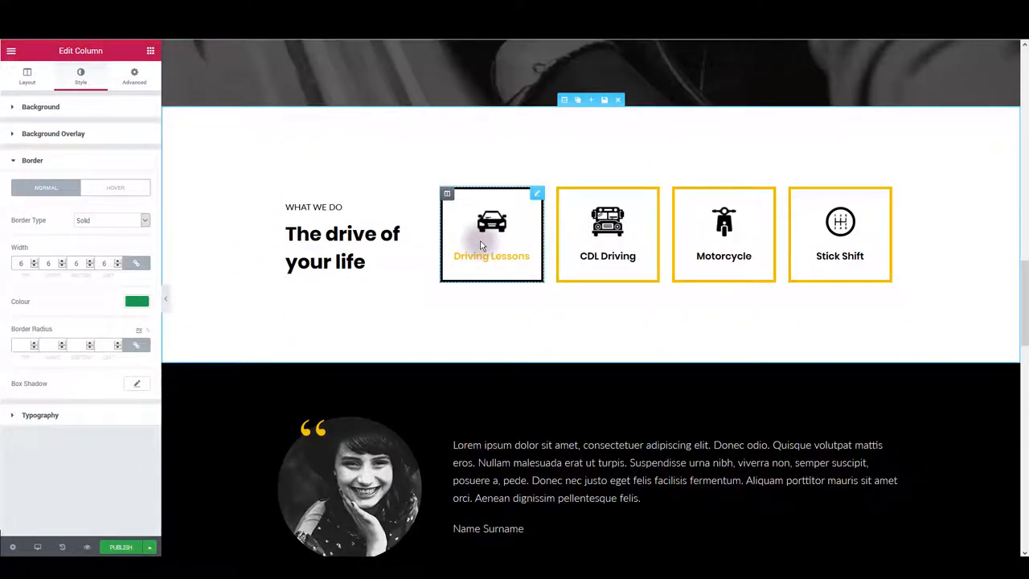
pyautogui.click(492, 233)
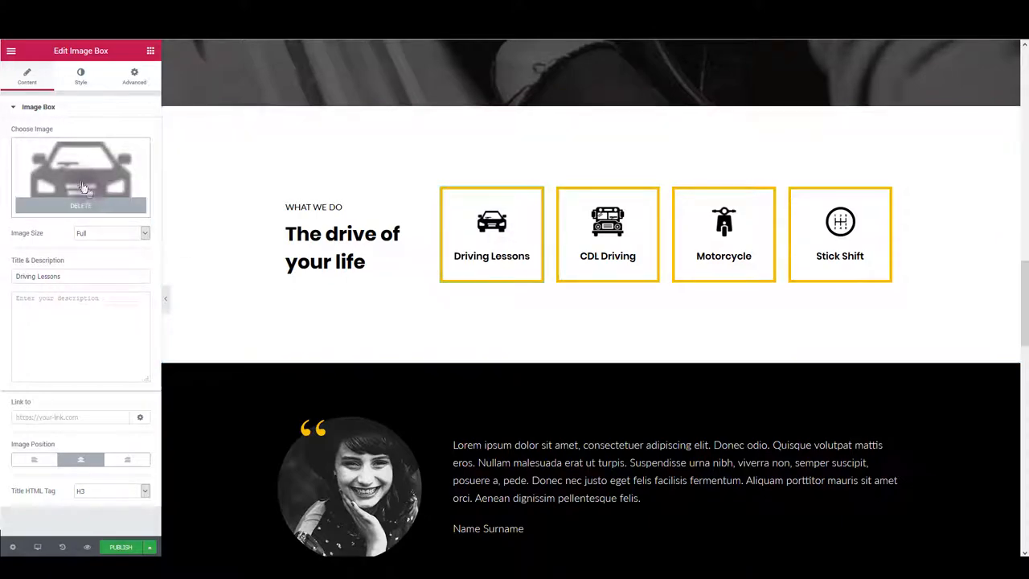
pyautogui.click(81, 173)
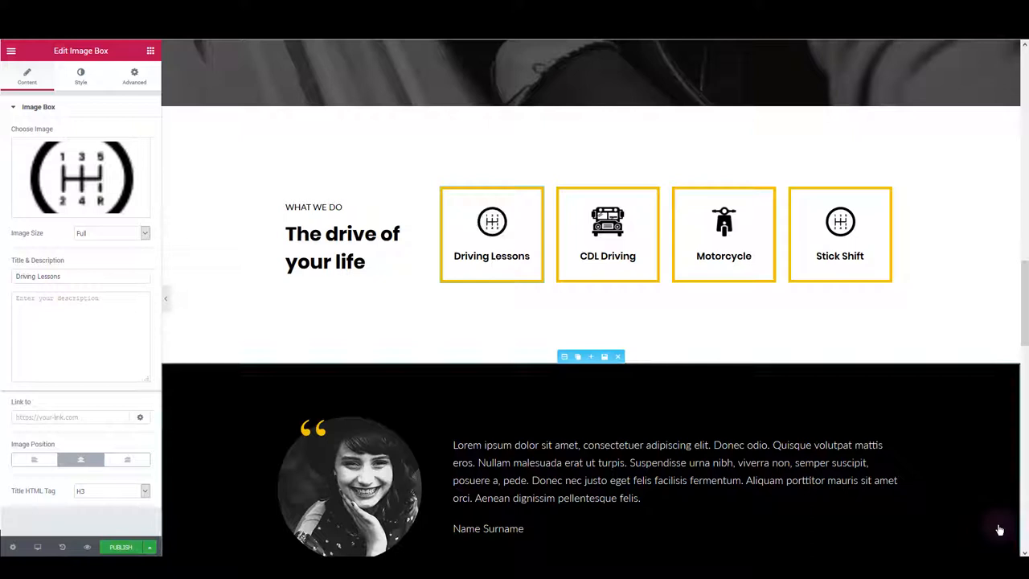
pyautogui.click(839, 233)
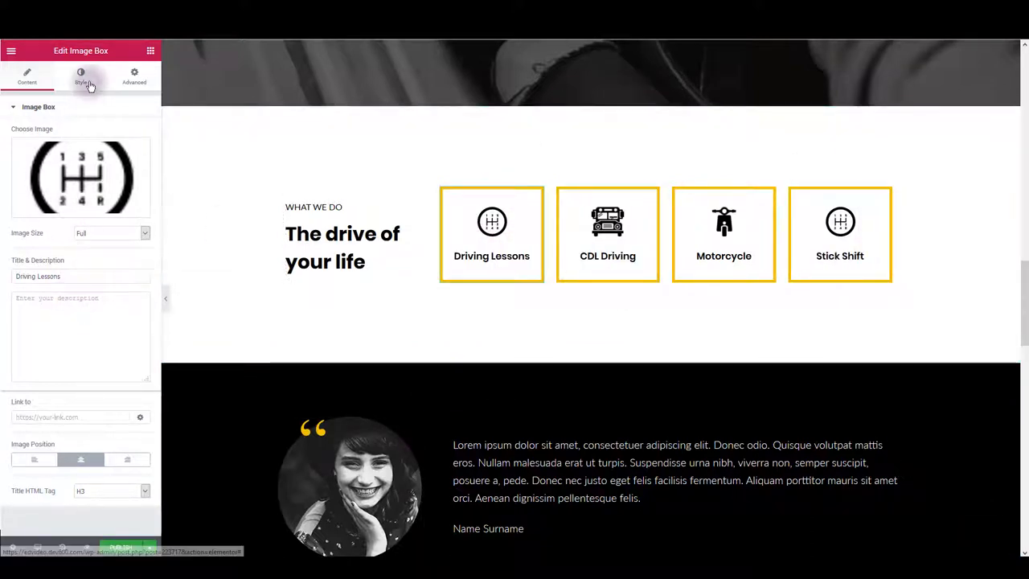
# Test the icon's image size, restore it, and set the box's Advanced border colour to green.
pyautogui.click(80, 77)
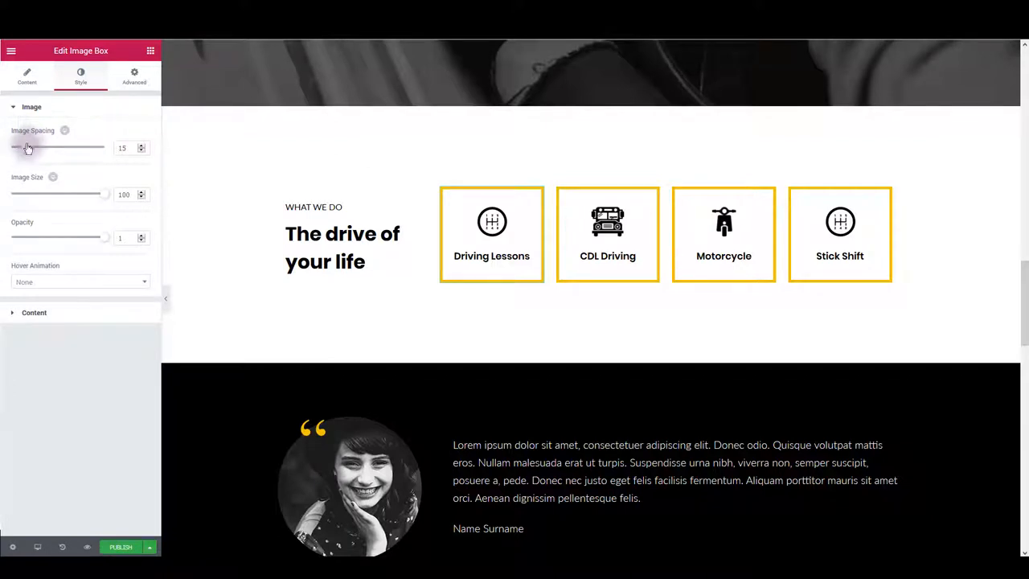
pyautogui.moveTo(105, 194); pyautogui.dragTo(17, 194)
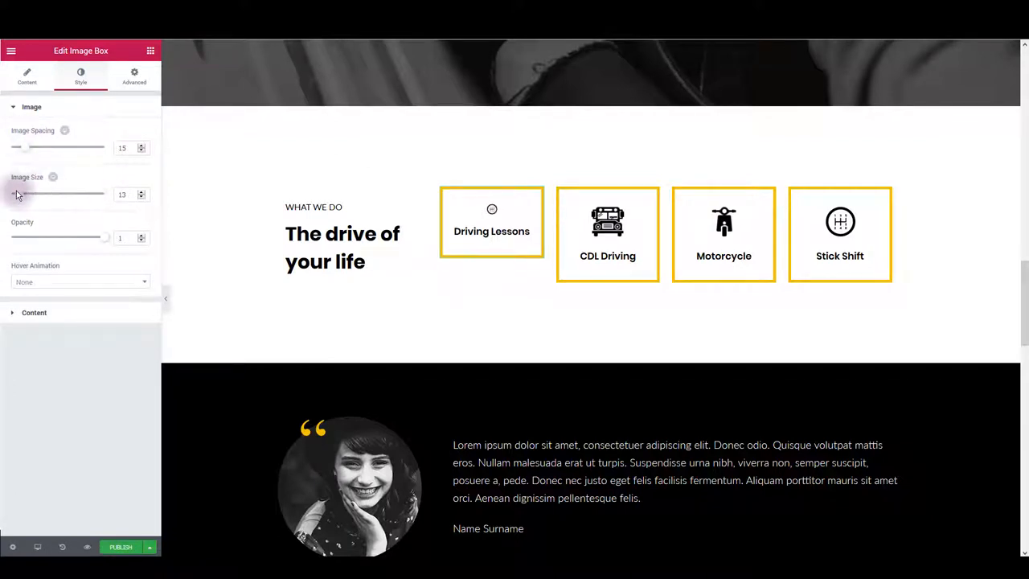
pyautogui.moveTo(19, 194); pyautogui.dragTo(104, 195)
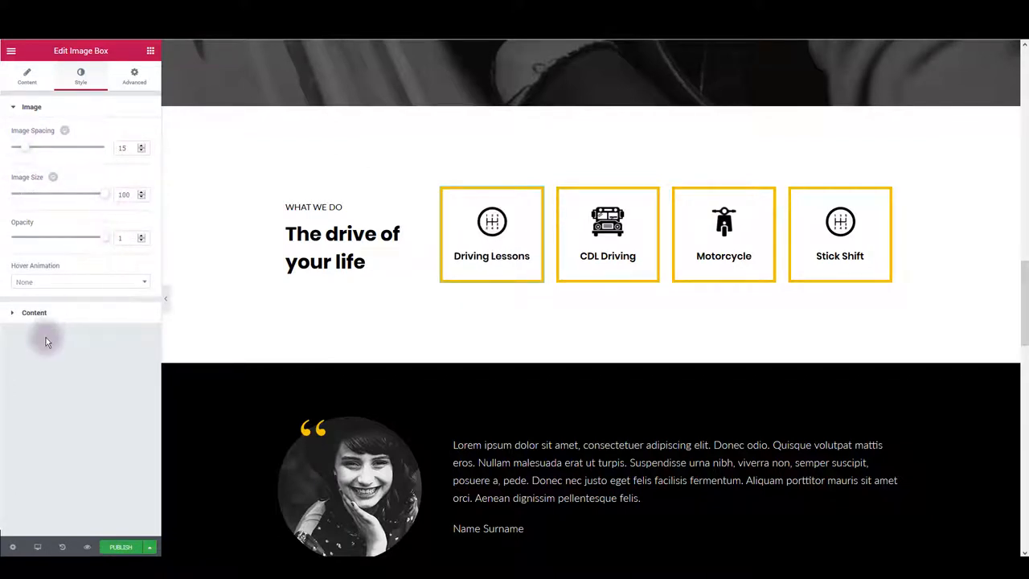
pyautogui.click(135, 77)
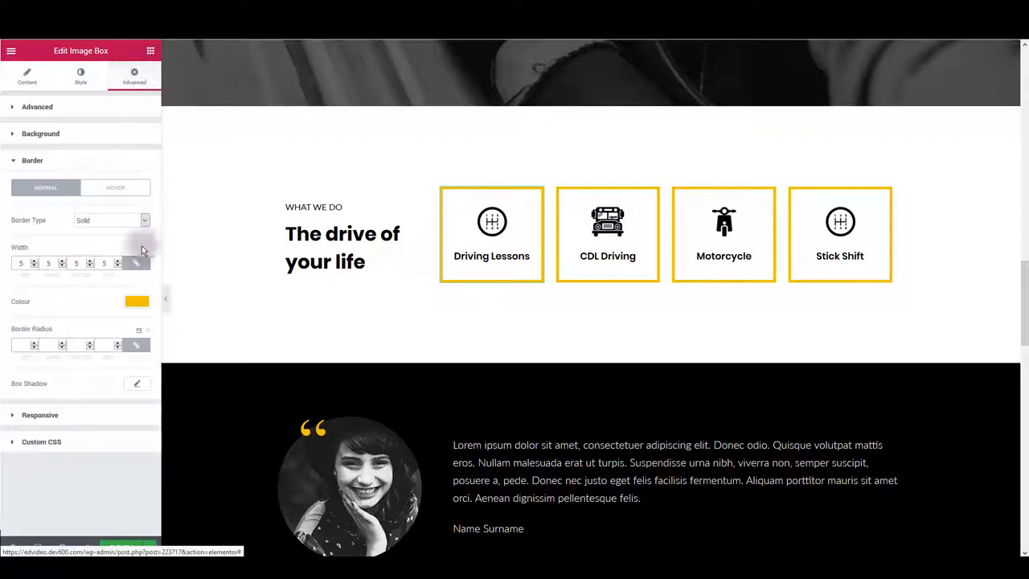
pyautogui.click(136, 301)
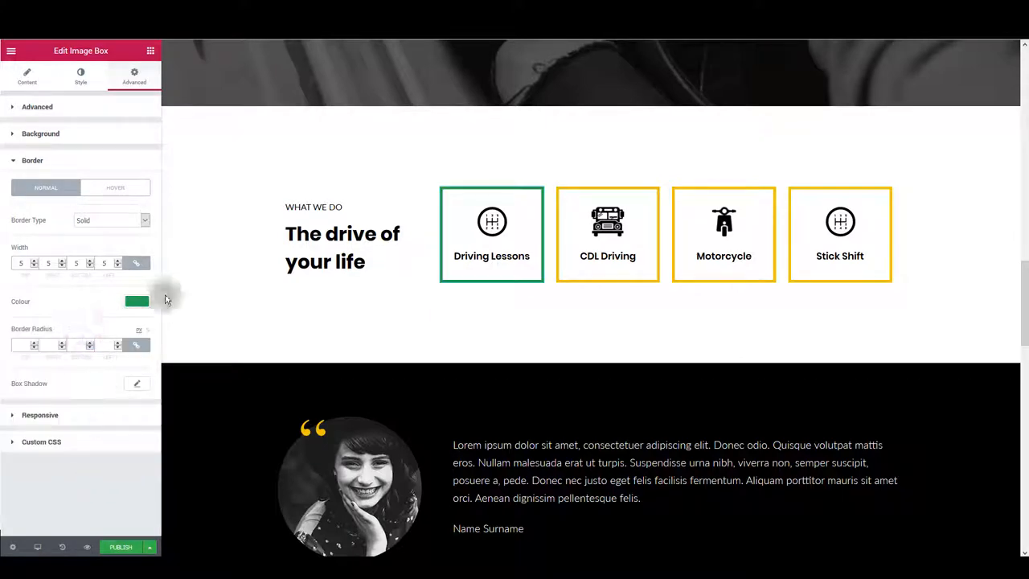
pyautogui.scroll(-3)
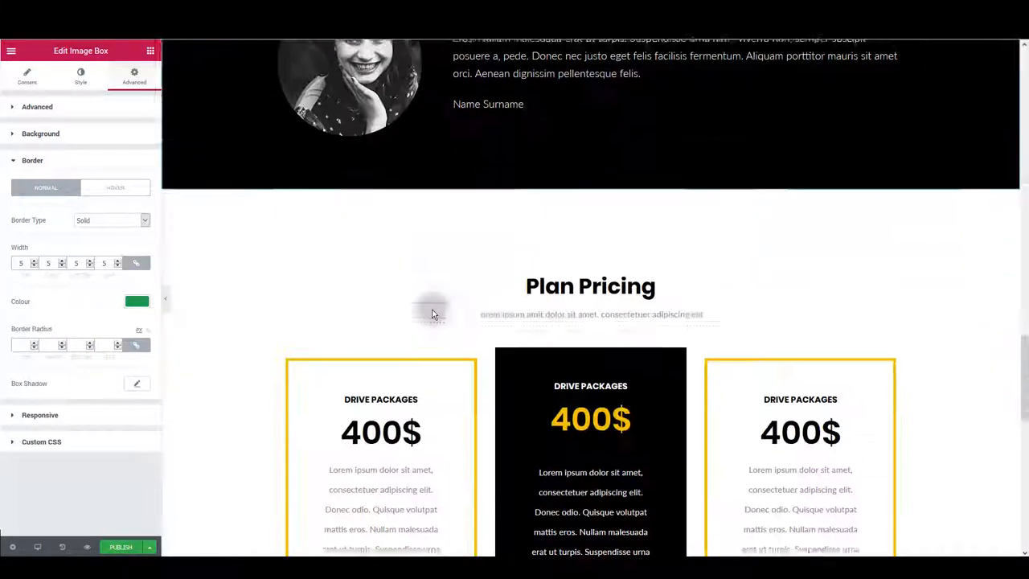
pyautogui.scroll(-3)
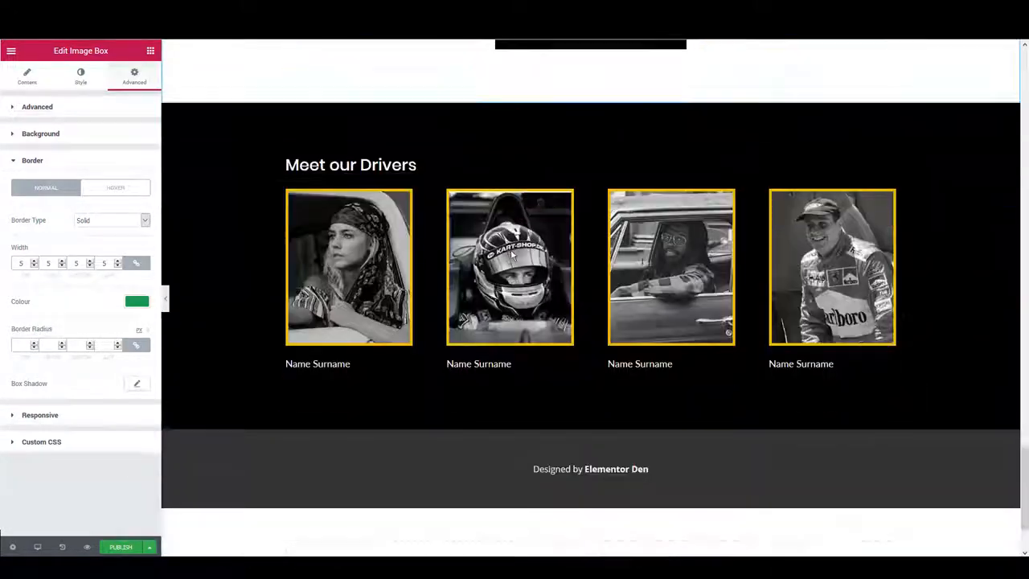
pyautogui.scroll(3)
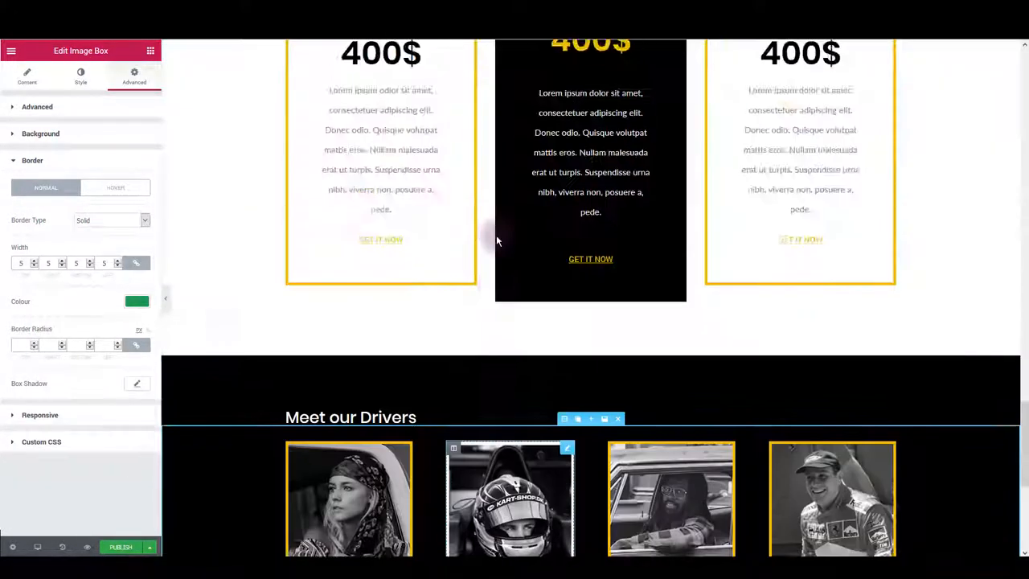
pyautogui.scroll(3)
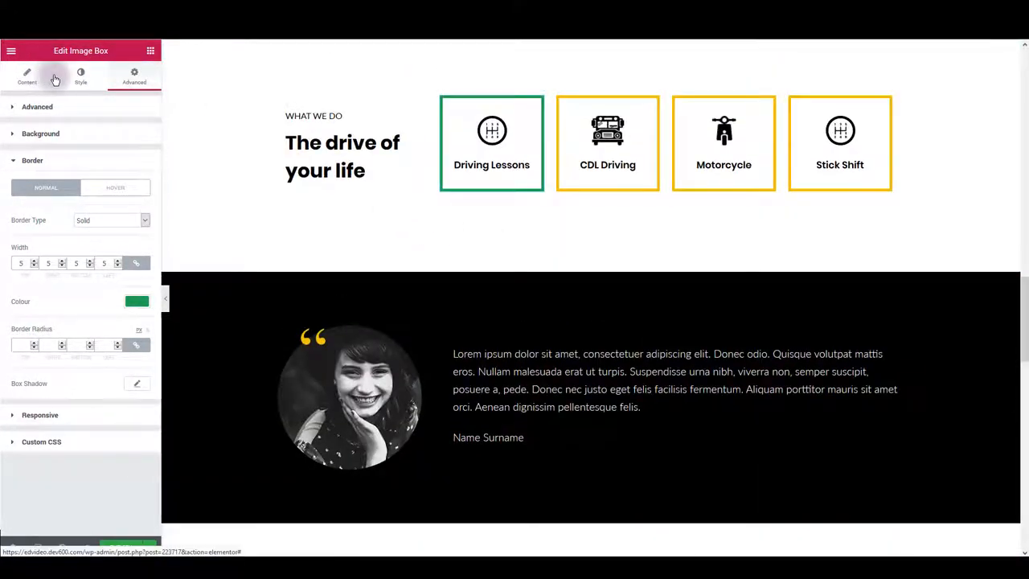
pyautogui.click(81, 77)
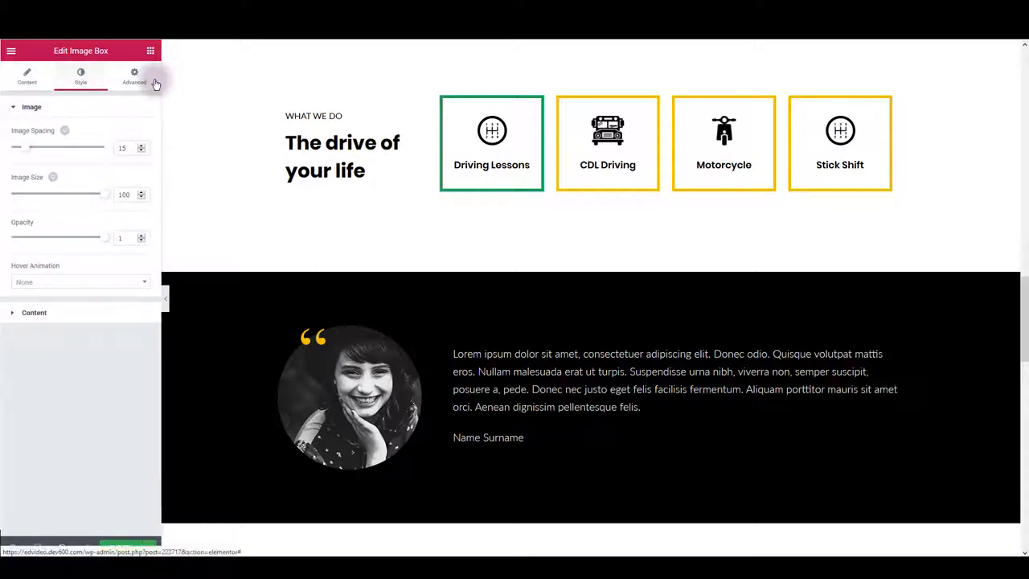
pyautogui.click(135, 76)
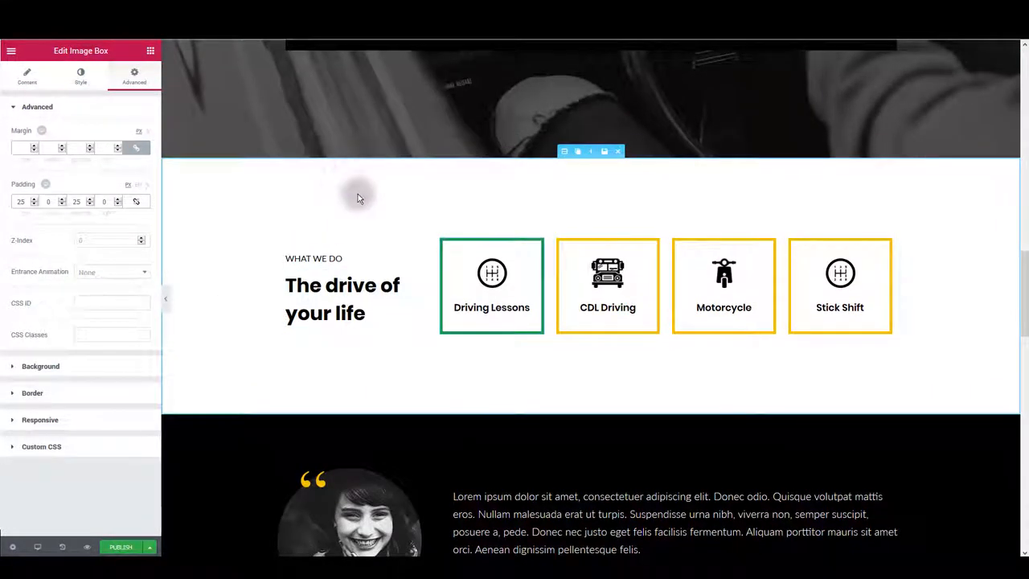
pyautogui.scroll(3)
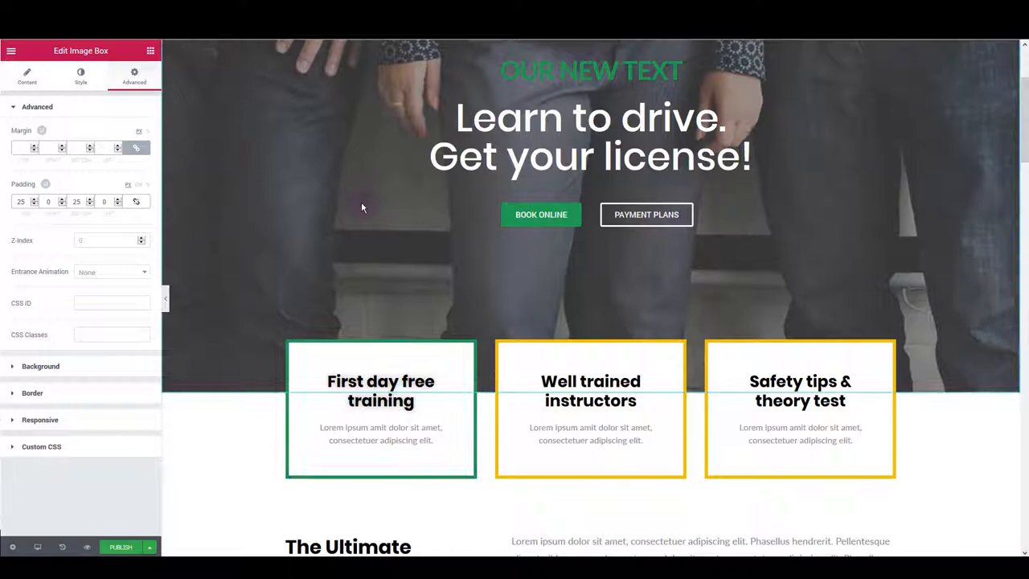